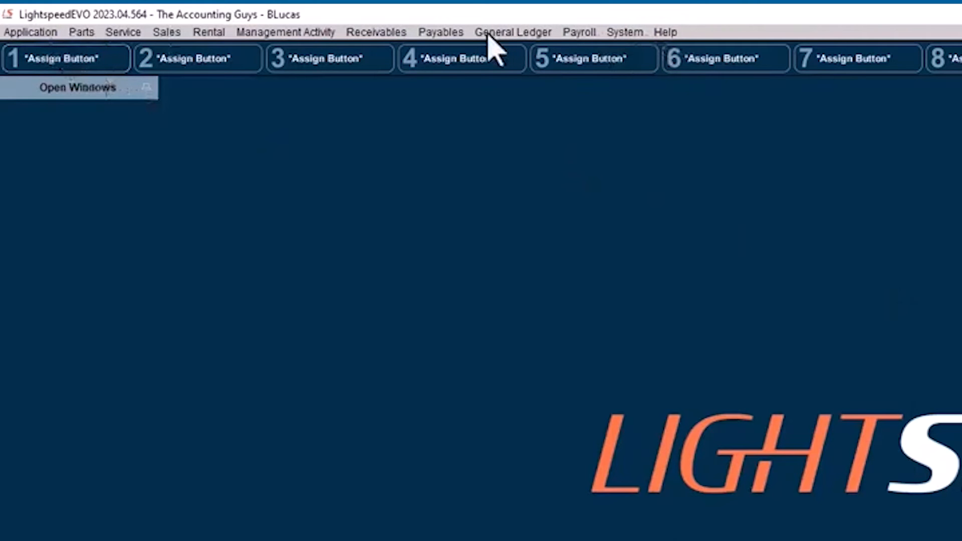
{"action": "mouse_move", "coordinate": [258, 58]}
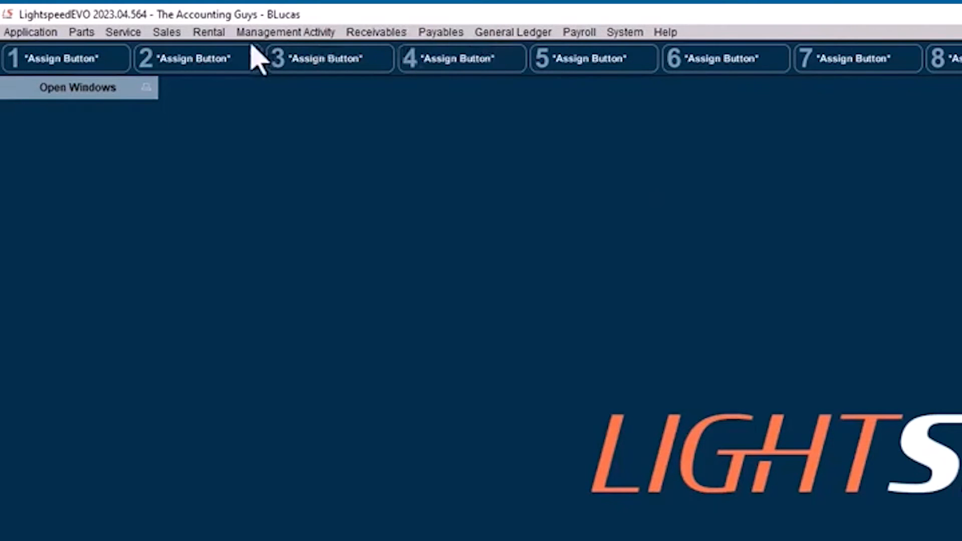
{"action": "mouse_move", "coordinate": [700, 40]}
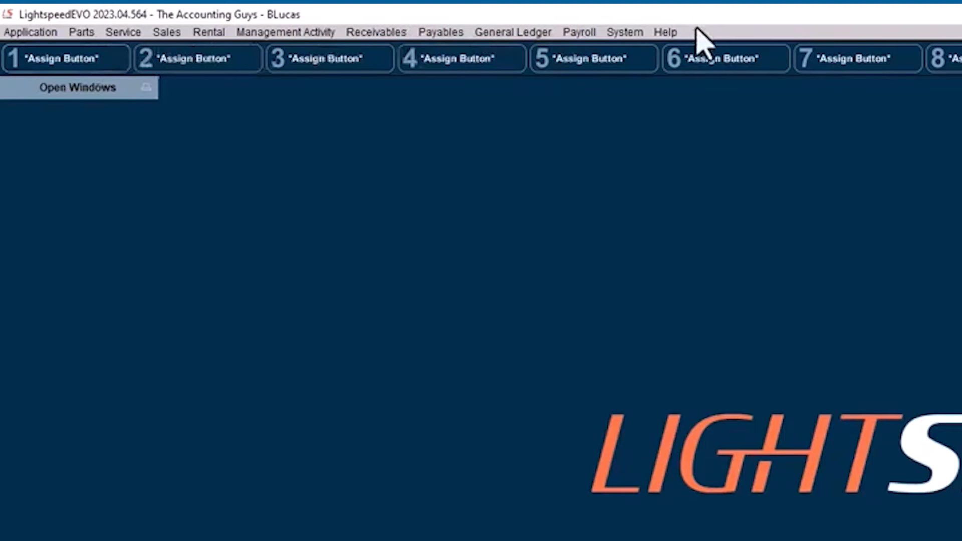
{"action": "mouse_move", "coordinate": [684, 55]}
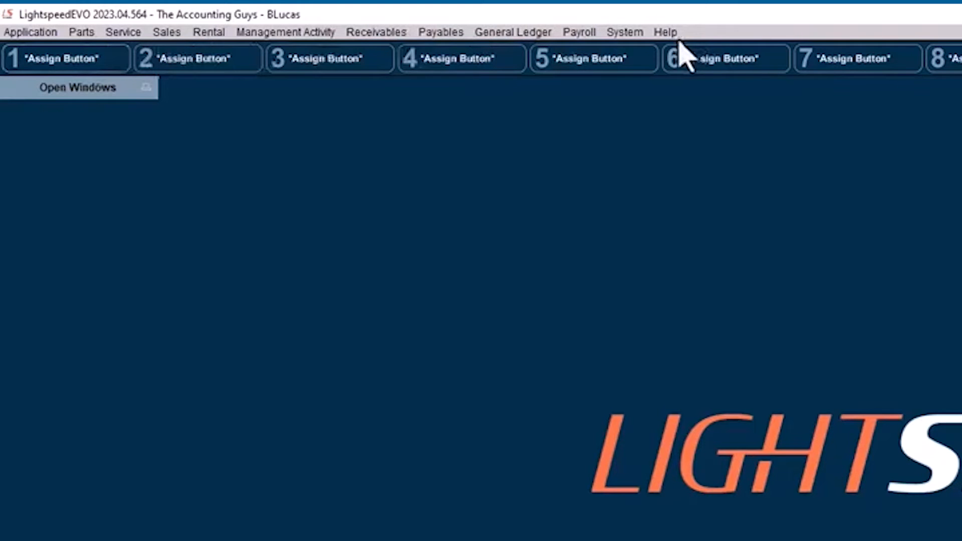
{"action": "mouse_move", "coordinate": [625, 44]}
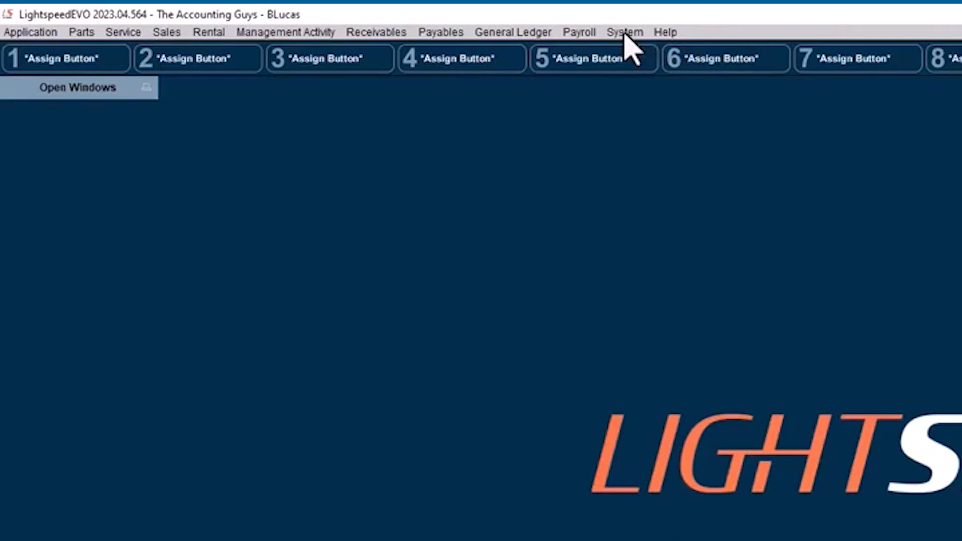
{"action": "mouse_move", "coordinate": [358, 47]}
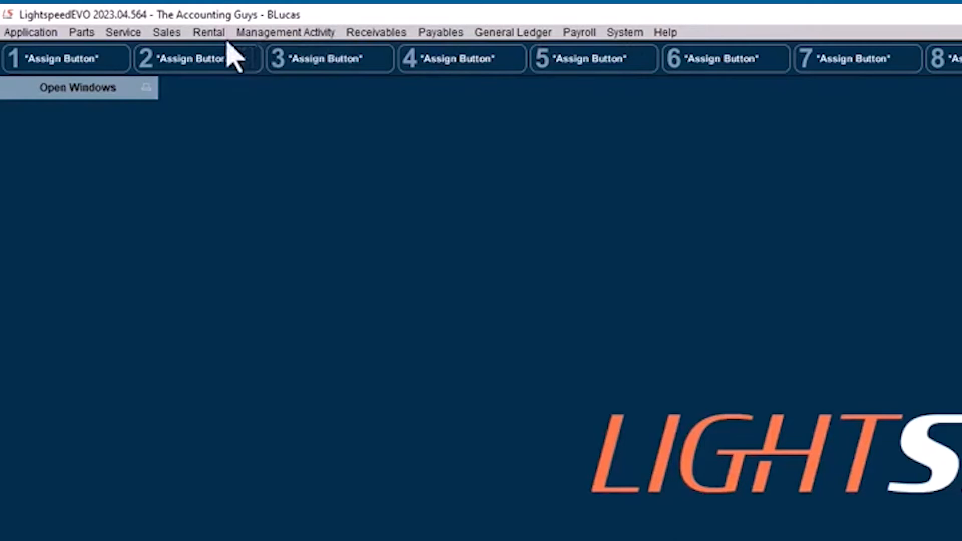
{"action": "mouse_move", "coordinate": [64, 59]}
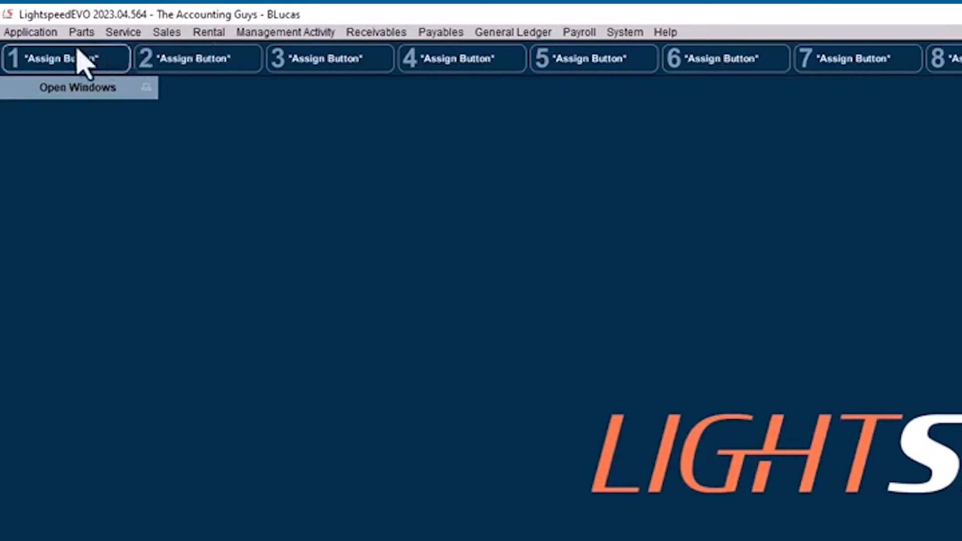
Step: Browse the Receivables and Parts function lists from the menu bar
{"action": "left_click", "coordinate": [374, 32]}
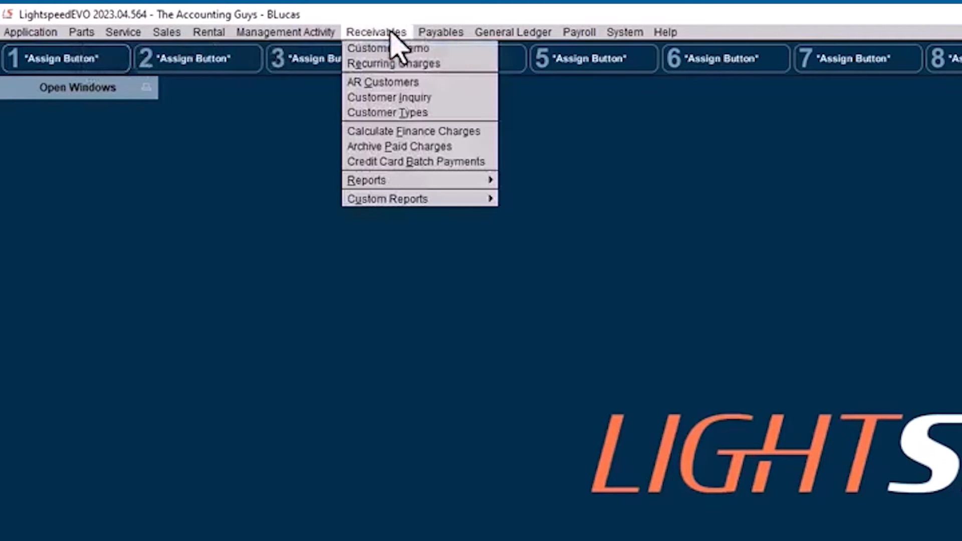
{"action": "mouse_move", "coordinate": [387, 112]}
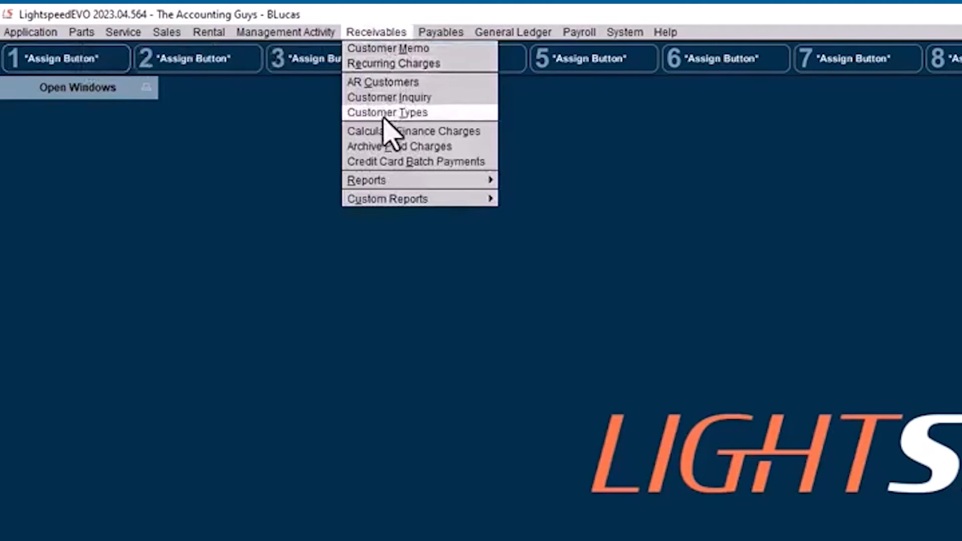
{"action": "mouse_move", "coordinate": [366, 179]}
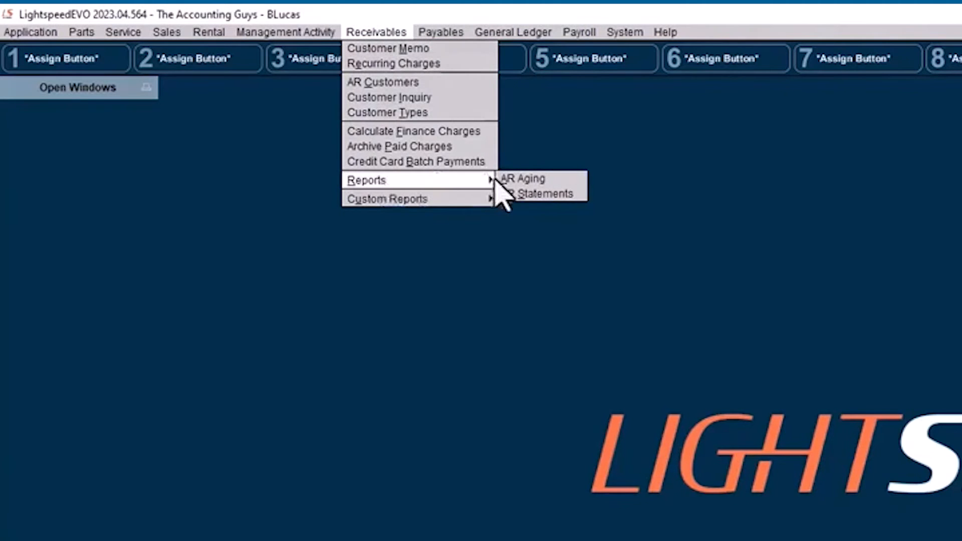
{"action": "mouse_move", "coordinate": [542, 172]}
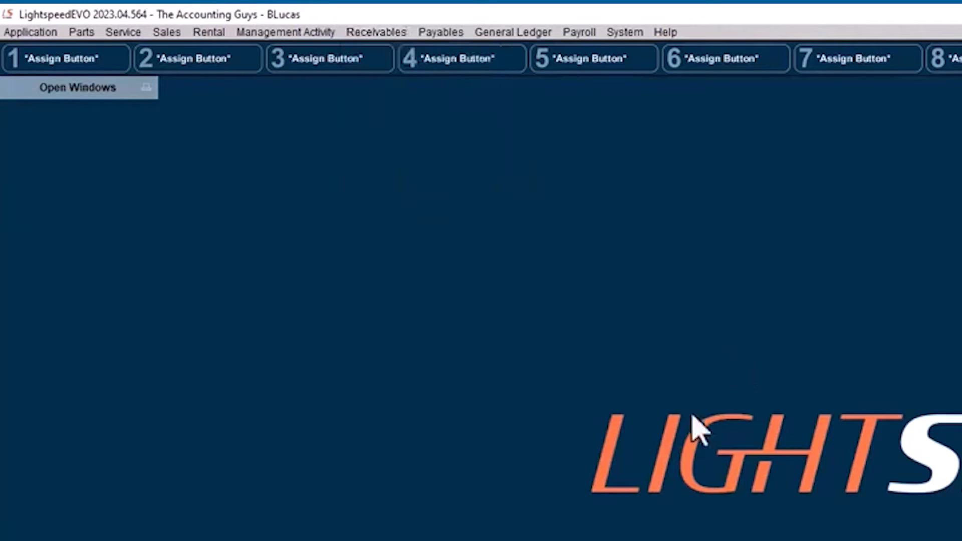
{"action": "left_click", "coordinate": [81, 33]}
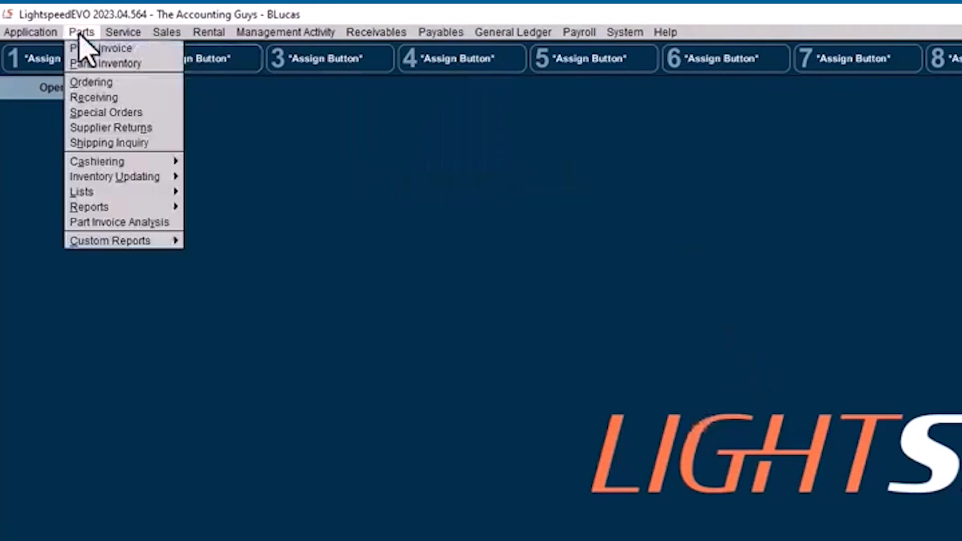
{"action": "left_click", "coordinate": [285, 32]}
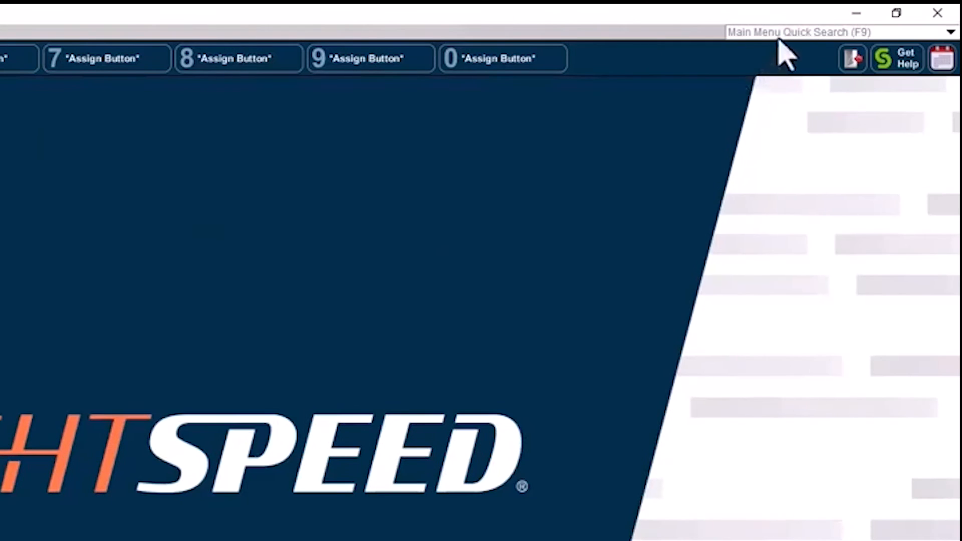
Step: Search the main menu for 'aging' and choose AR Aging from the results
{"action": "left_click", "coordinate": [835, 31]}
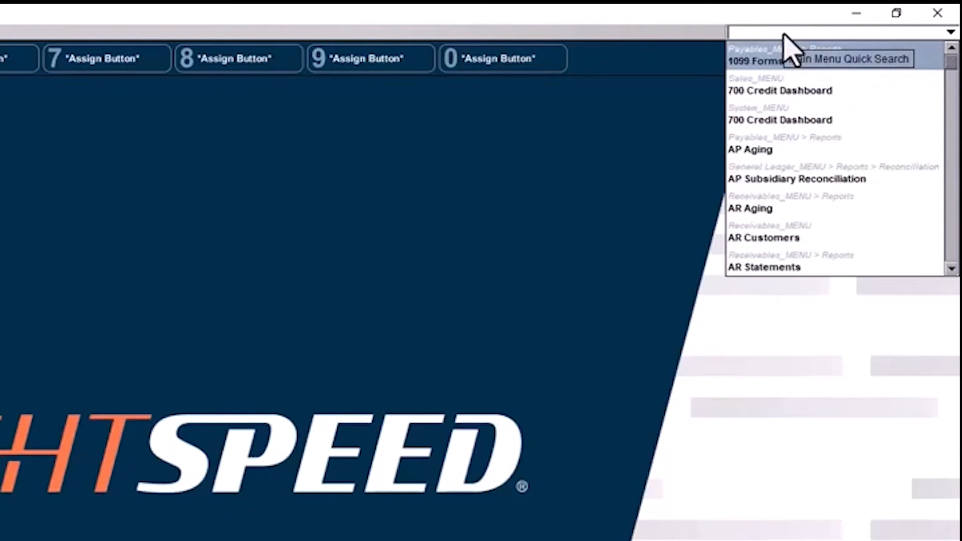
{"action": "type", "text": "aging"}
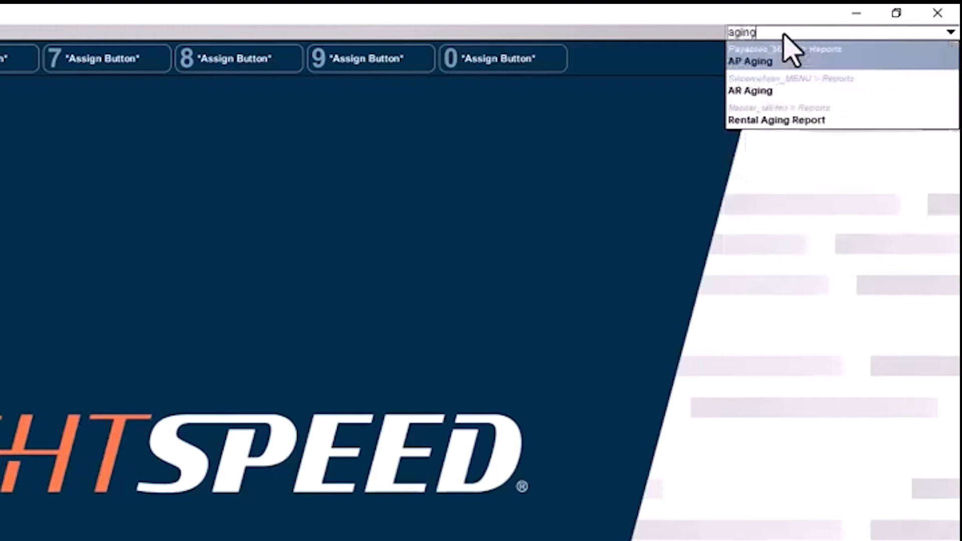
{"action": "mouse_move", "coordinate": [762, 73]}
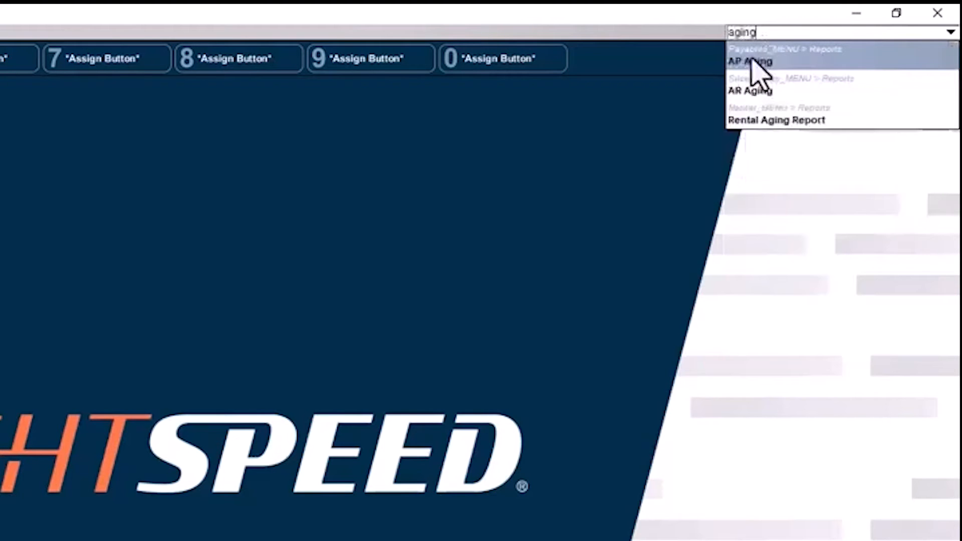
{"action": "mouse_move", "coordinate": [780, 141]}
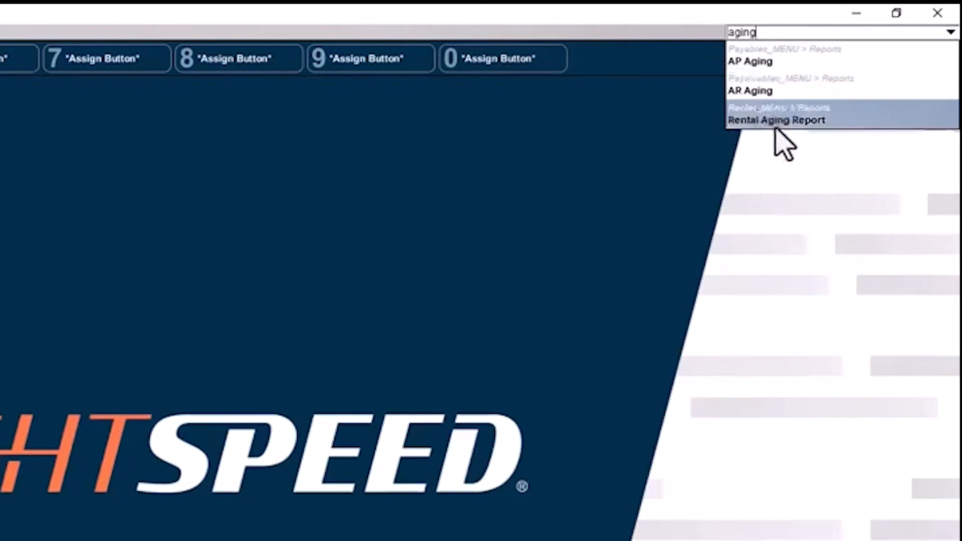
{"action": "mouse_move", "coordinate": [748, 61]}
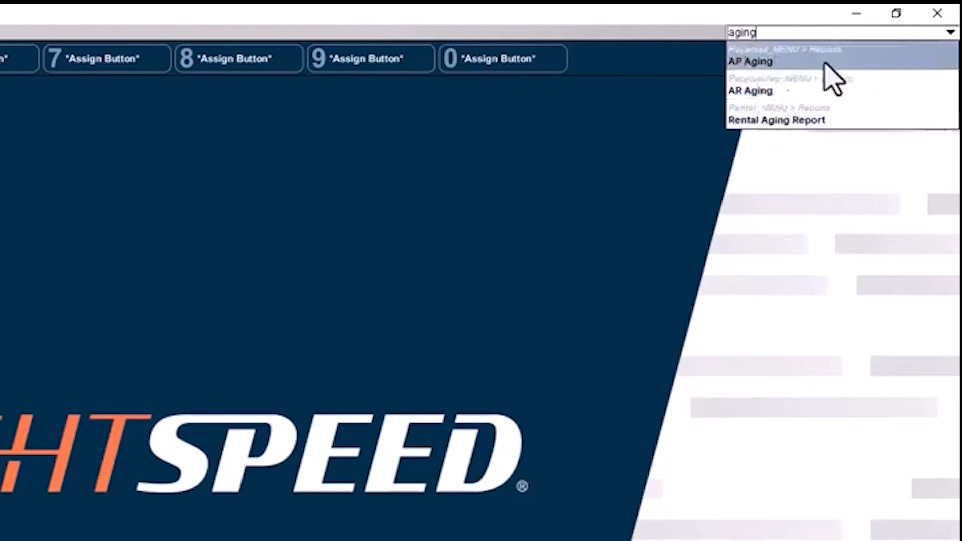
{"action": "mouse_move", "coordinate": [750, 91]}
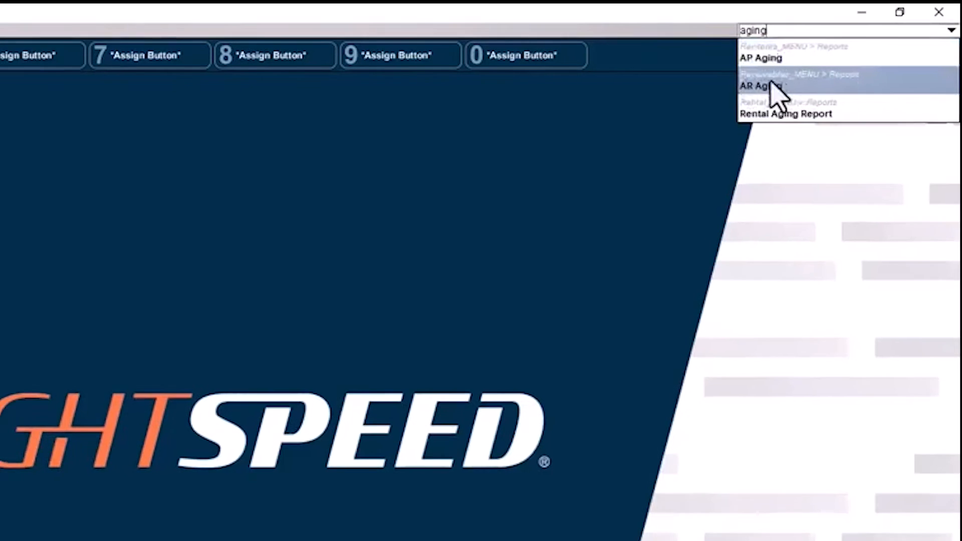
{"action": "left_click", "coordinate": [757, 84]}
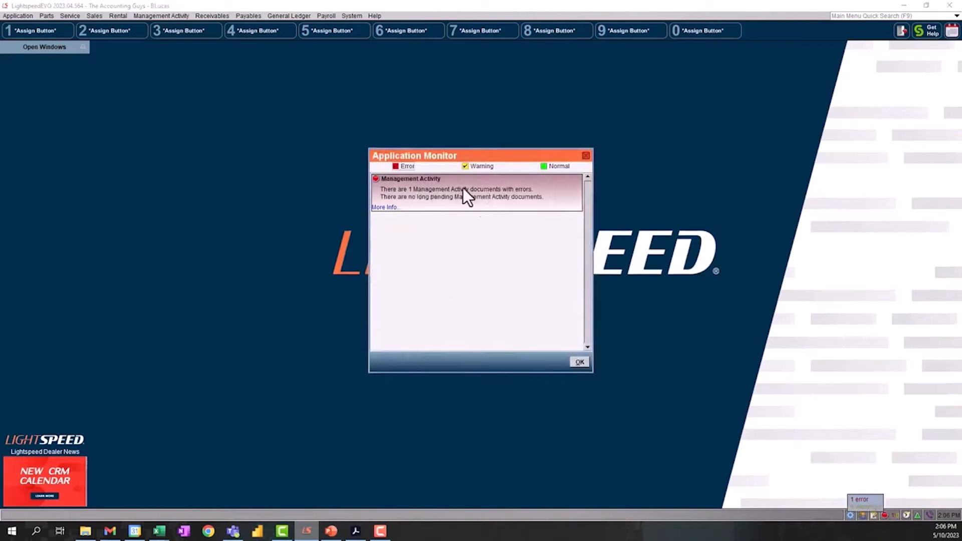
{"action": "mouse_move", "coordinate": [423, 199]}
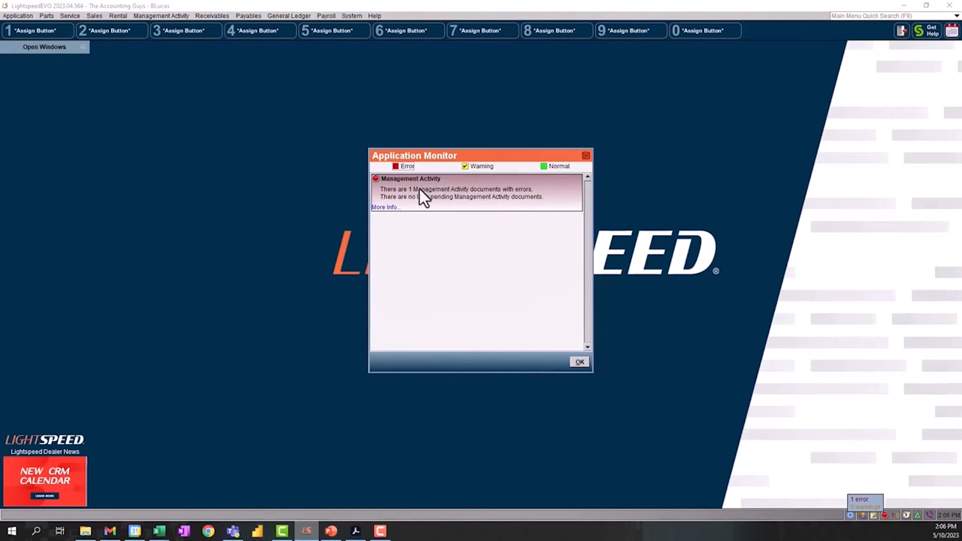
{"action": "mouse_move", "coordinate": [506, 243]}
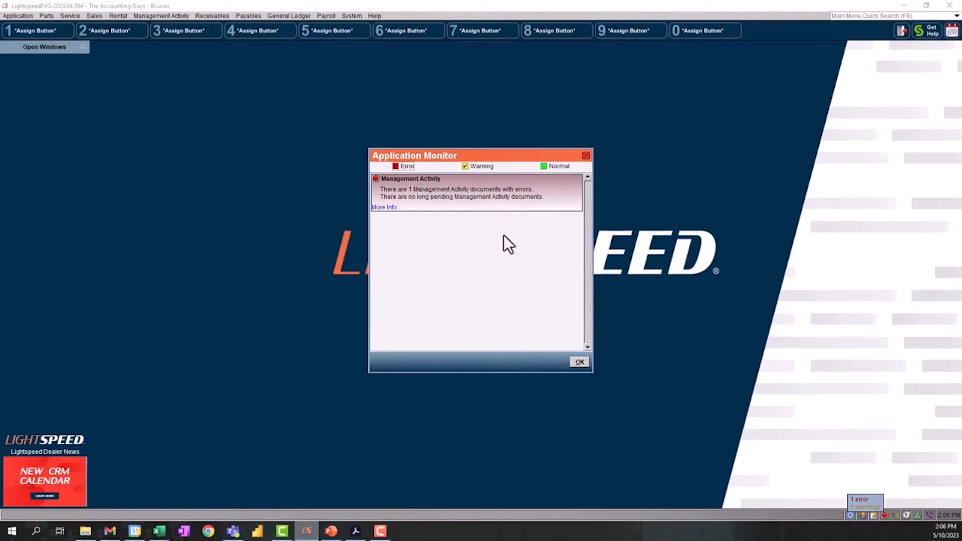
{"action": "mouse_move", "coordinate": [457, 235]}
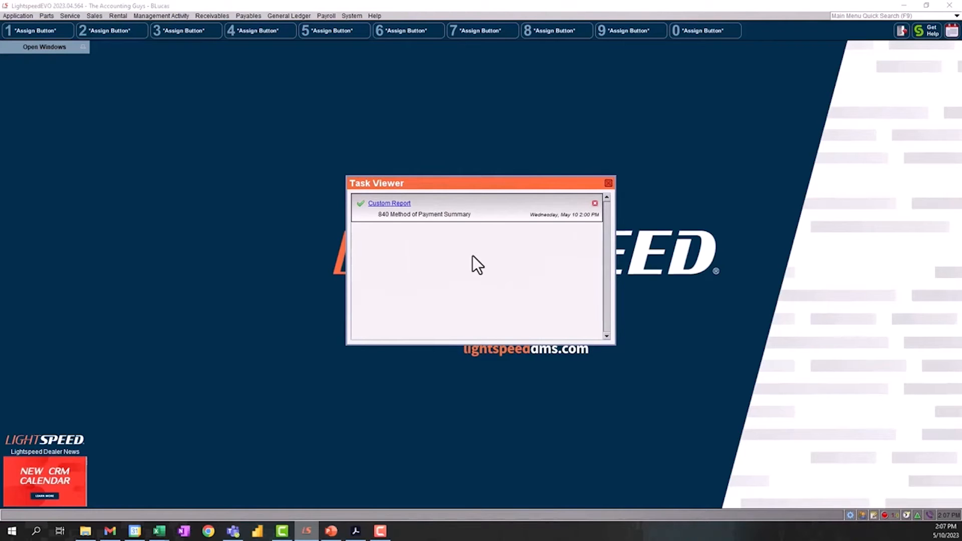
Step: Review the finished 840 Method of Payment Summary report, then close it
{"action": "left_click", "coordinate": [389, 203]}
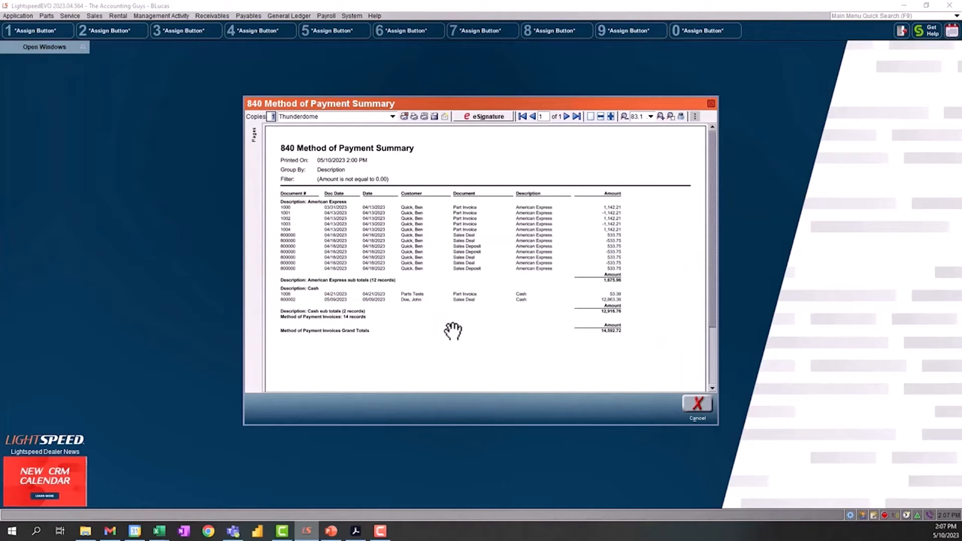
{"action": "mouse_move", "coordinate": [425, 343]}
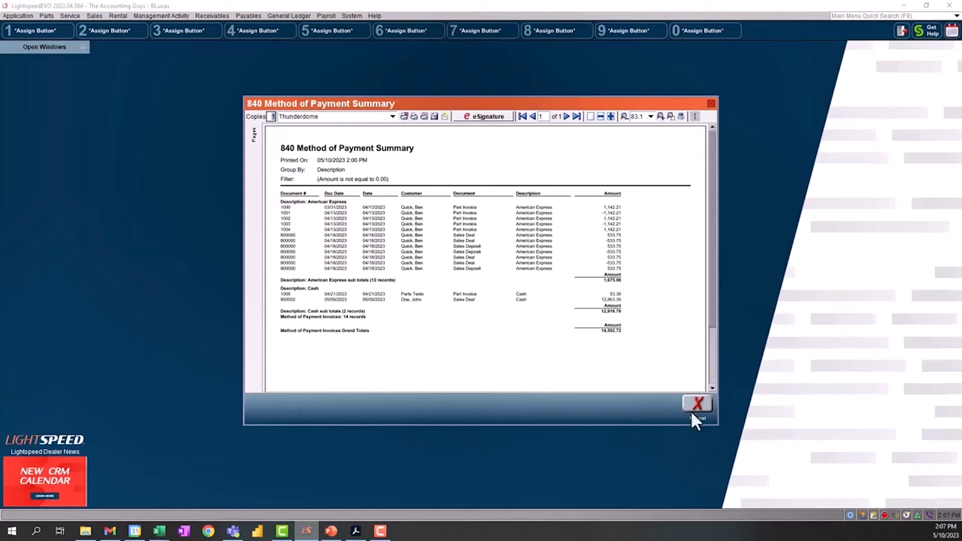
{"action": "left_click", "coordinate": [698, 403]}
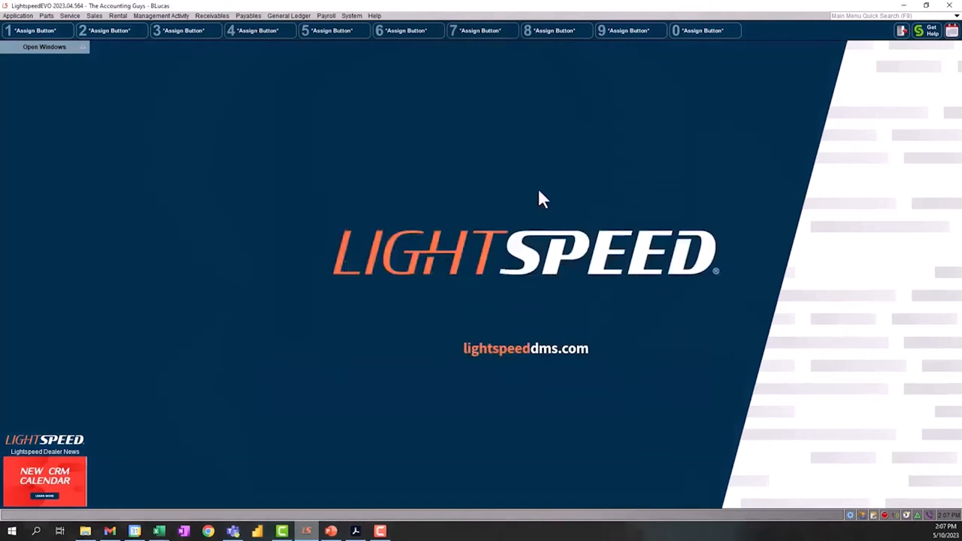
{"action": "mouse_move", "coordinate": [424, 126]}
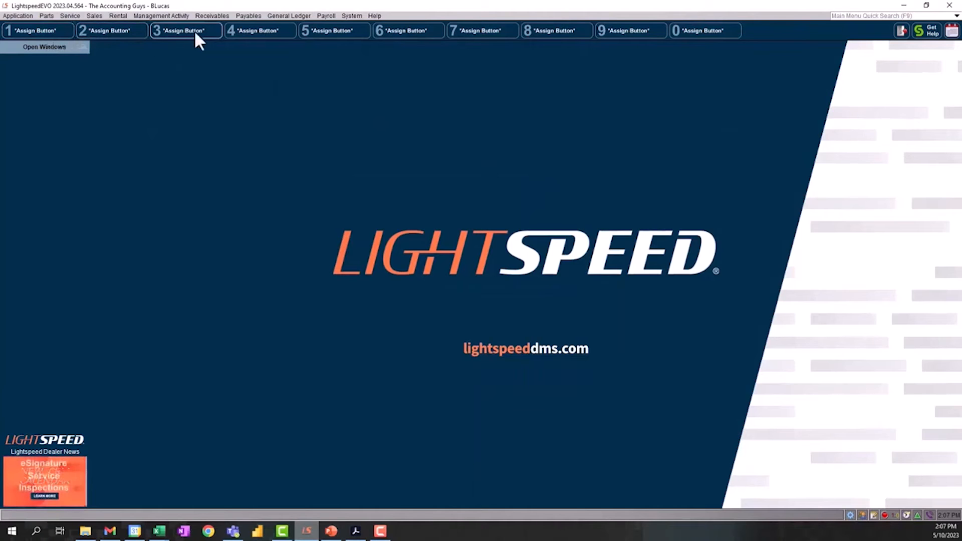
{"action": "mouse_move", "coordinate": [614, 50]}
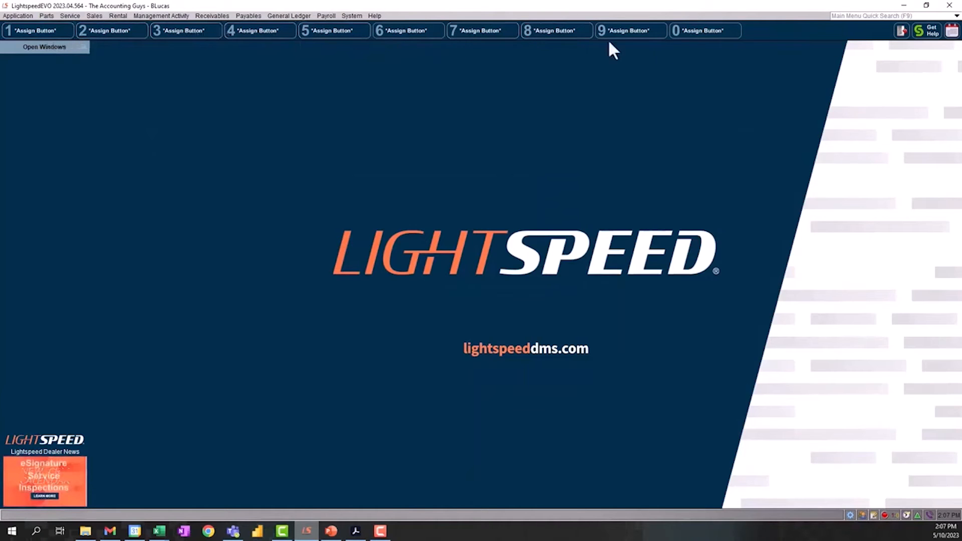
{"action": "mouse_move", "coordinate": [187, 31]}
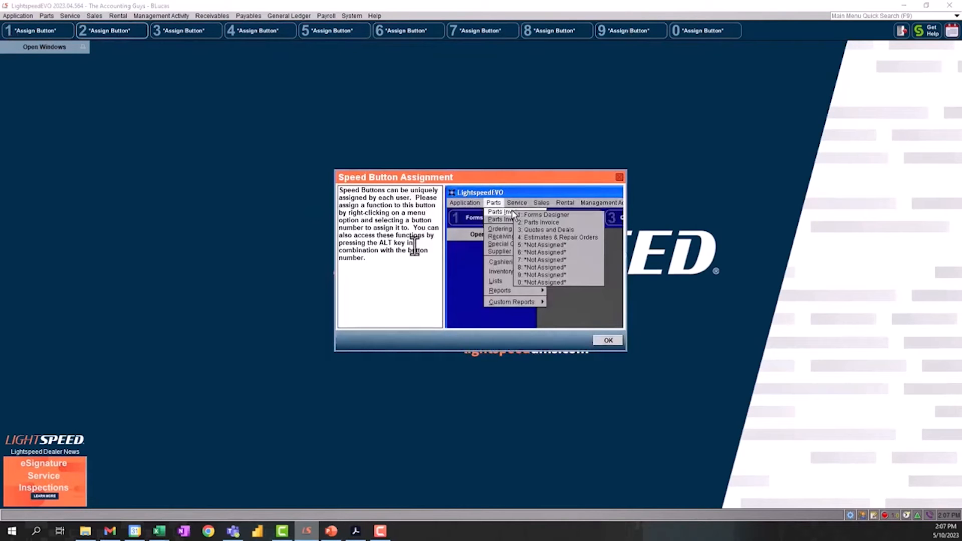
{"action": "mouse_move", "coordinate": [546, 239]}
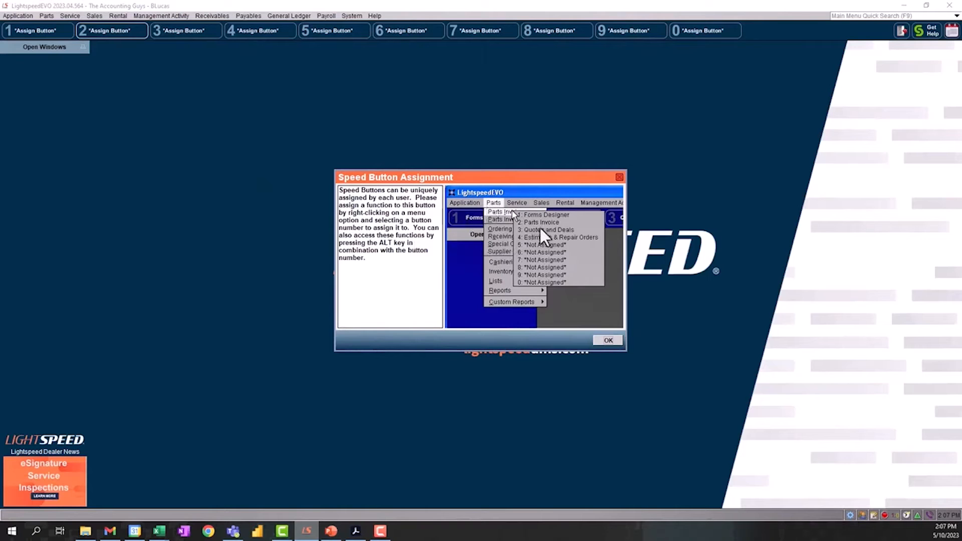
{"action": "mouse_move", "coordinate": [480, 245]}
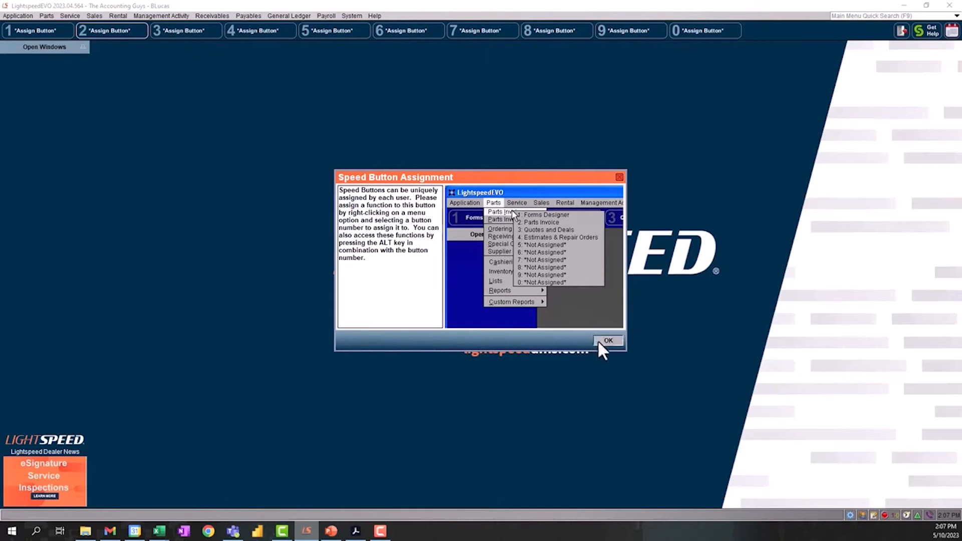
Step: Assign the AR Aging report from Receivables to speed button 1
{"action": "left_click", "coordinate": [608, 341]}
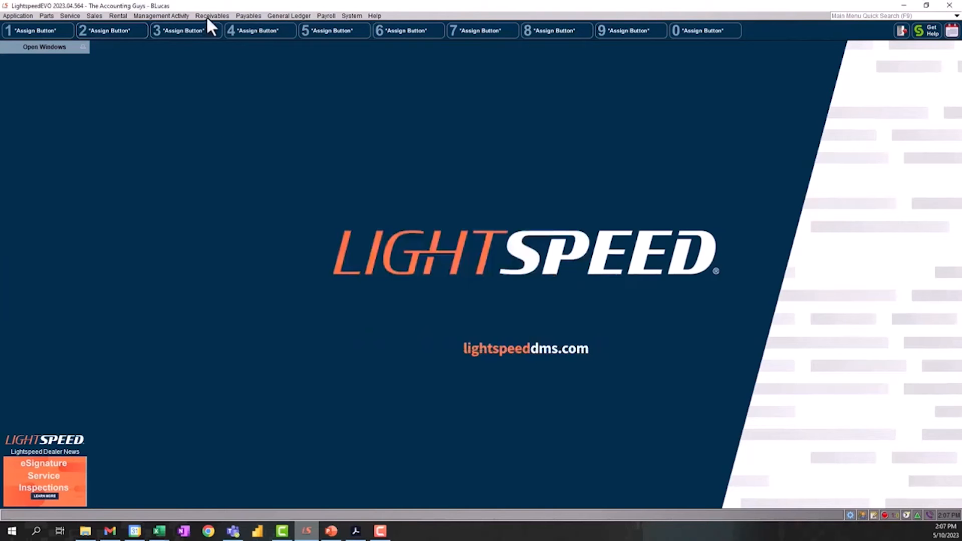
{"action": "left_click", "coordinate": [212, 15]}
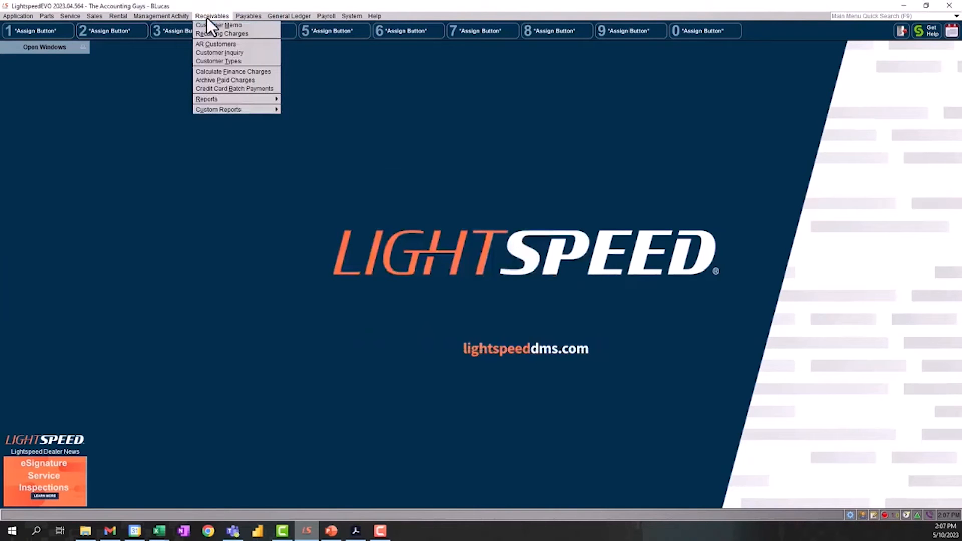
{"action": "mouse_move", "coordinate": [220, 54]}
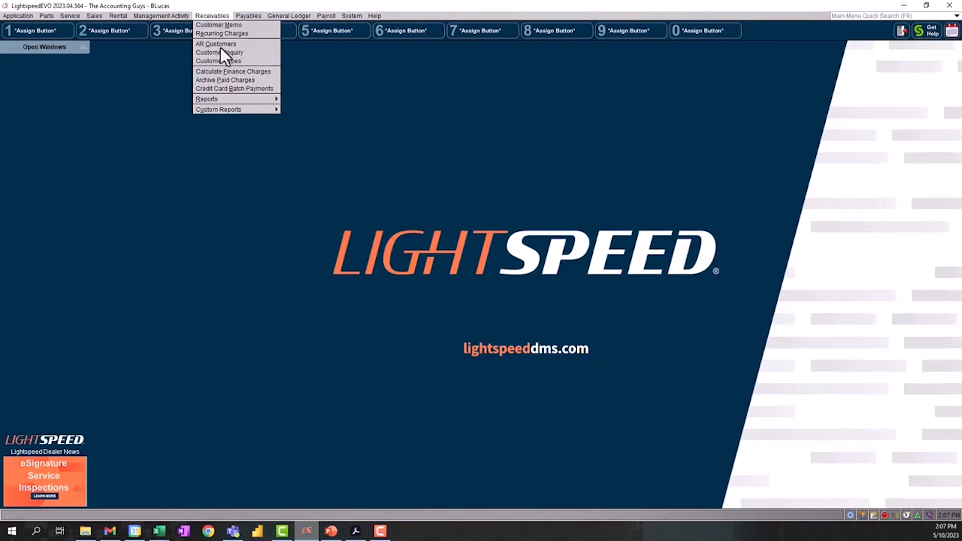
{"action": "mouse_move", "coordinate": [207, 99]}
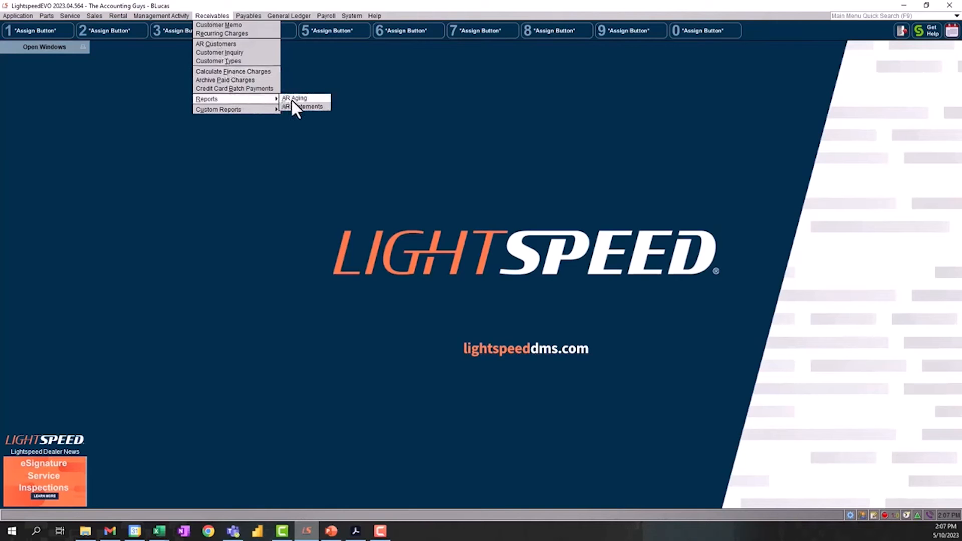
{"action": "left_click", "coordinate": [293, 98]}
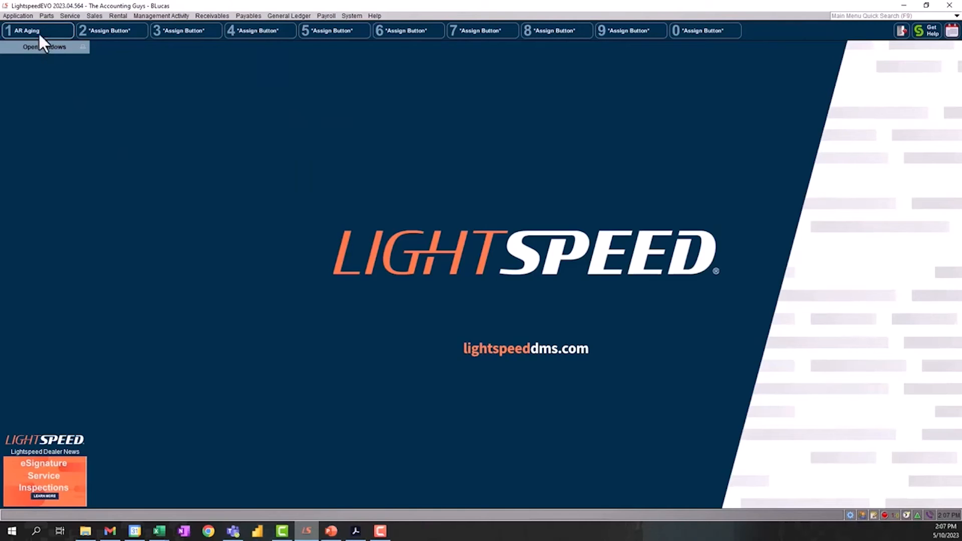
{"action": "left_click", "coordinate": [26, 31]}
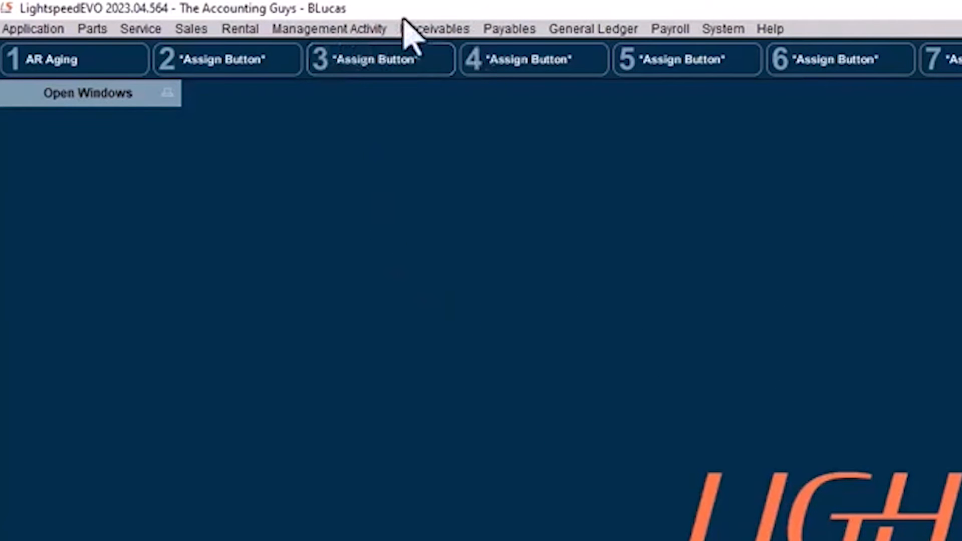
{"action": "mouse_move", "coordinate": [92, 49]}
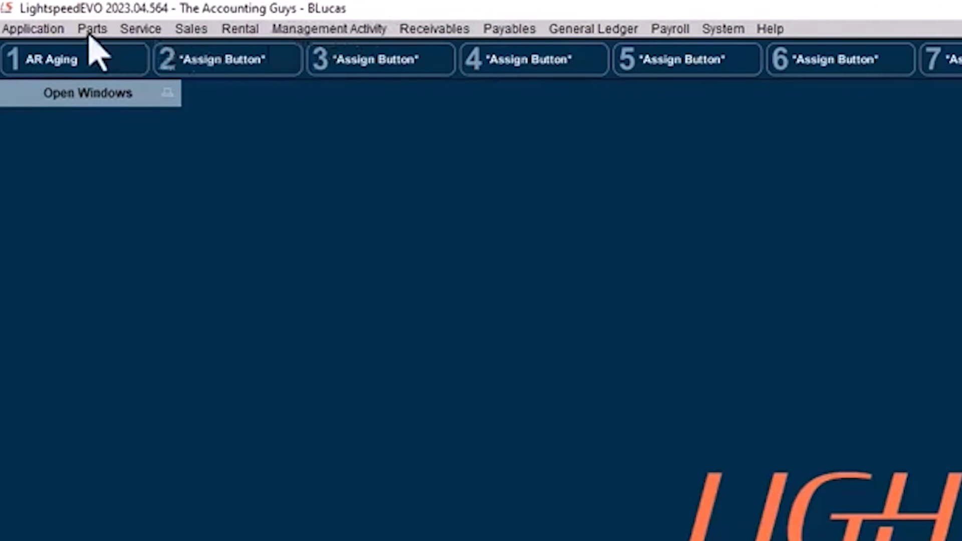
Step: Browse the Rental, Parts and Payables function lists, ending on Management Activity
{"action": "left_click", "coordinate": [240, 28]}
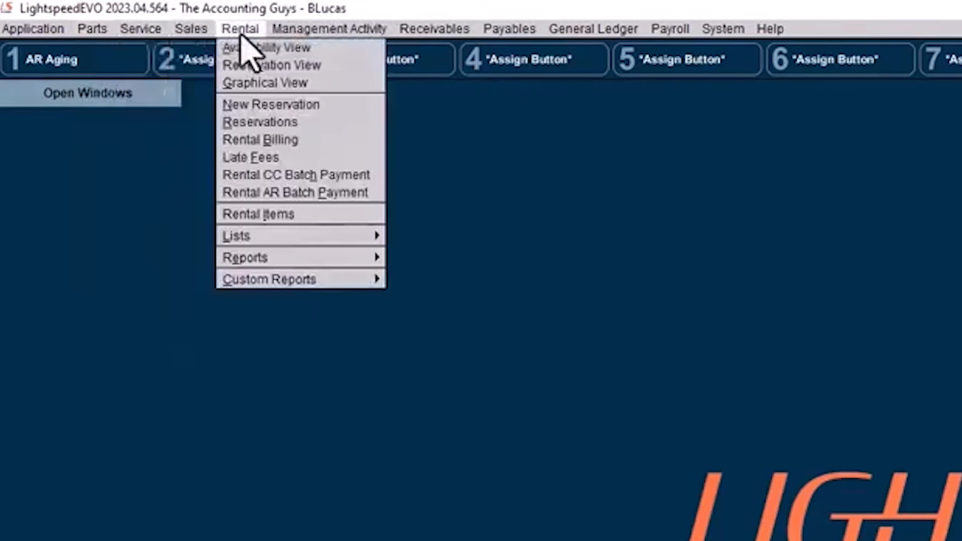
{"action": "left_click", "coordinate": [92, 28]}
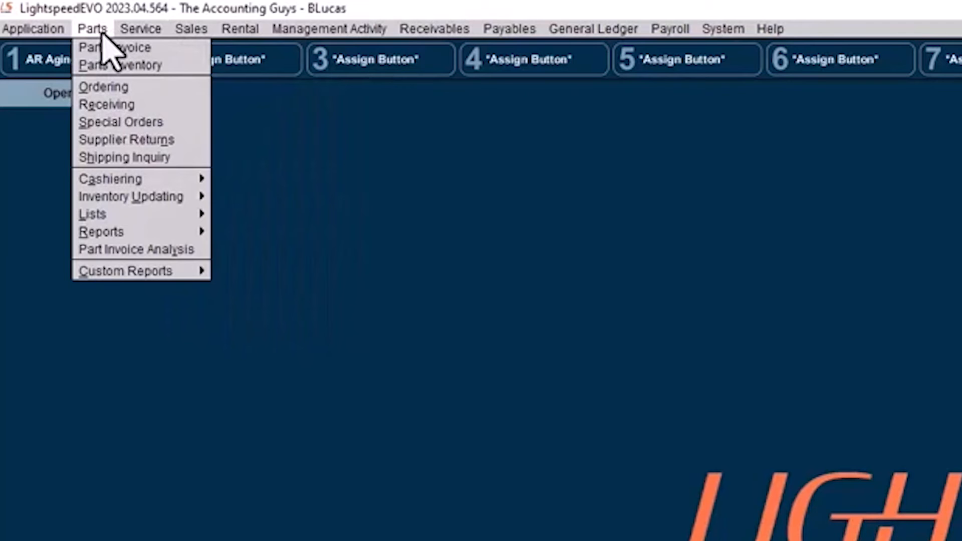
{"action": "left_click", "coordinate": [328, 28]}
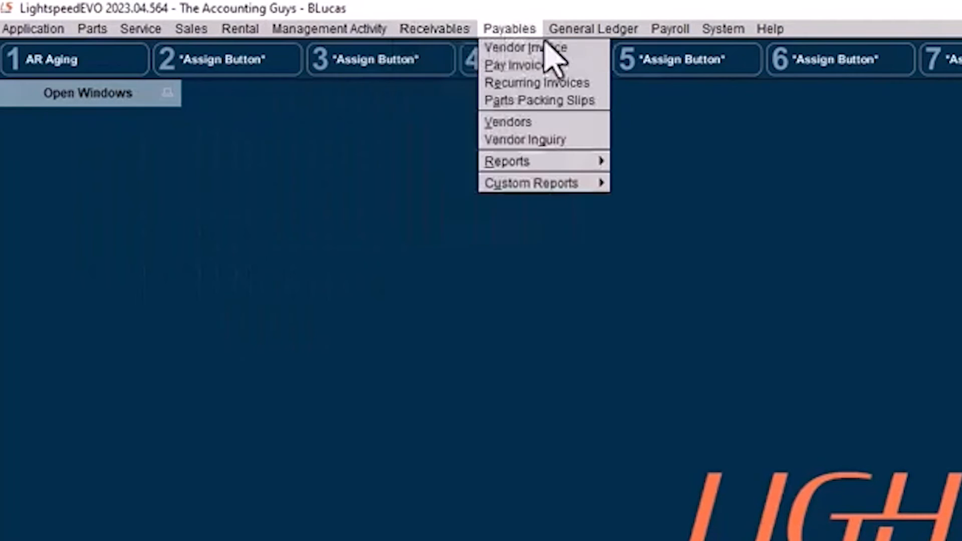
{"action": "left_click", "coordinate": [328, 29]}
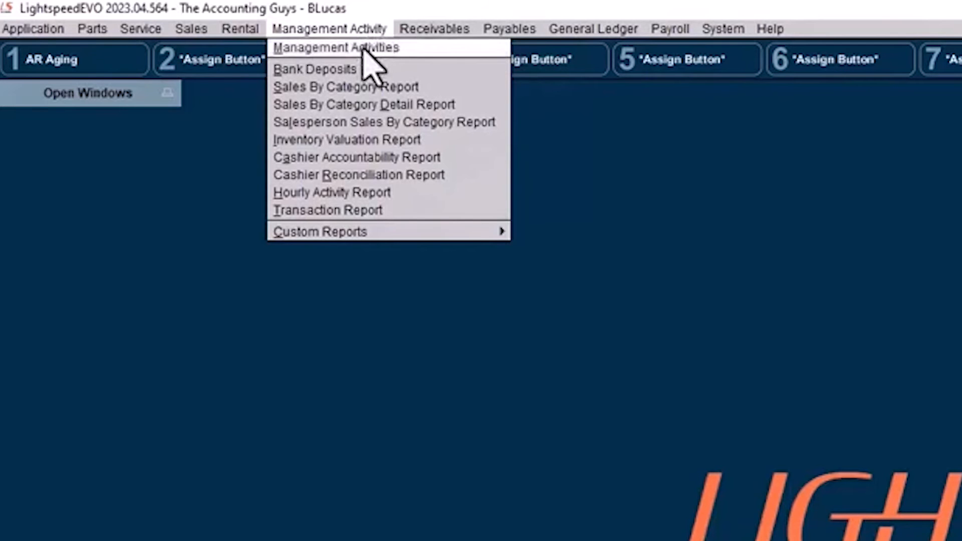
Step: Show Management Activities filtered to Sales Deal documents only
{"action": "left_click", "coordinate": [336, 47]}
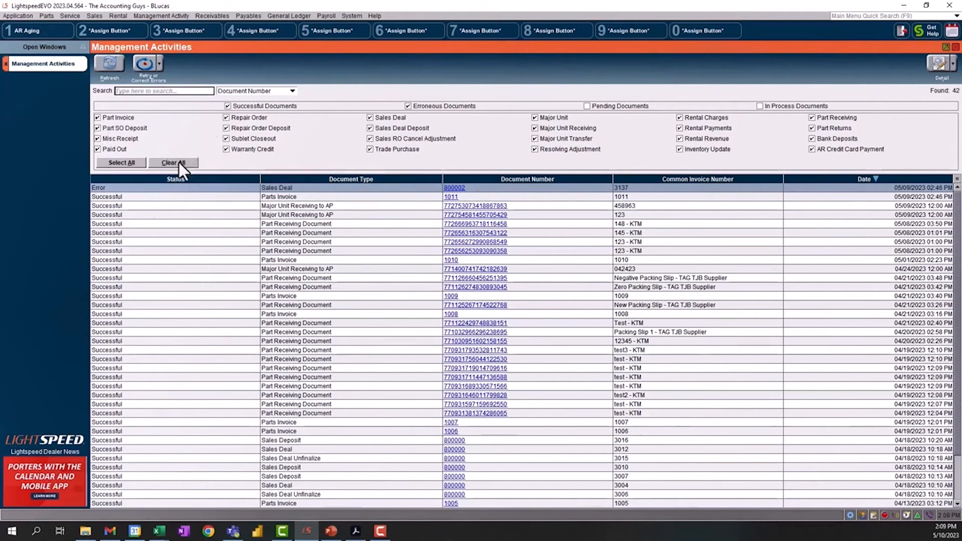
{"action": "left_click", "coordinate": [174, 162]}
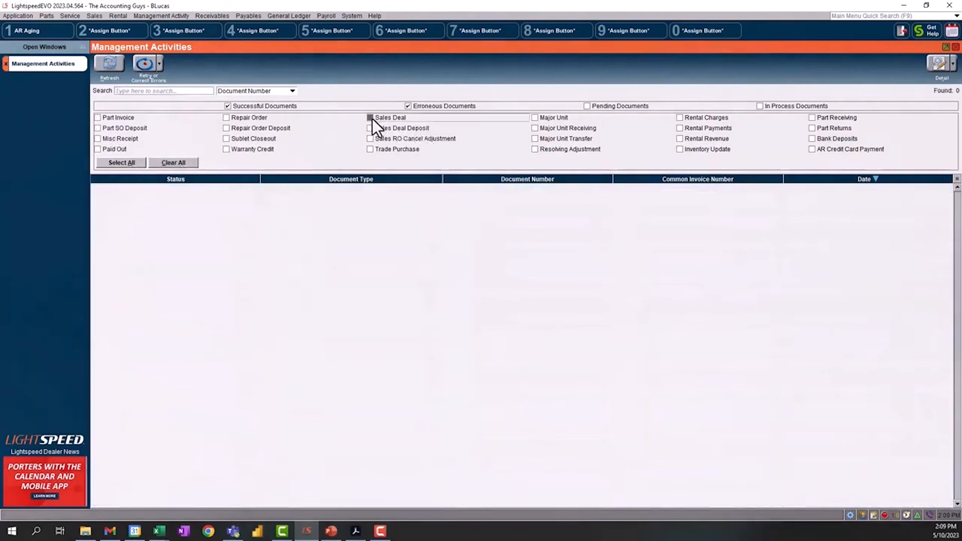
{"action": "left_click", "coordinate": [370, 117]}
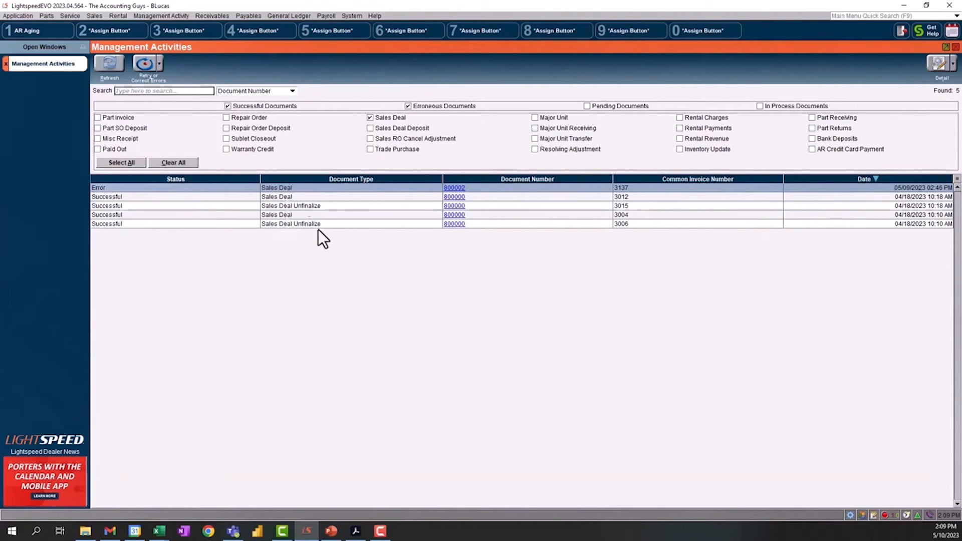
{"action": "mouse_move", "coordinate": [142, 239]}
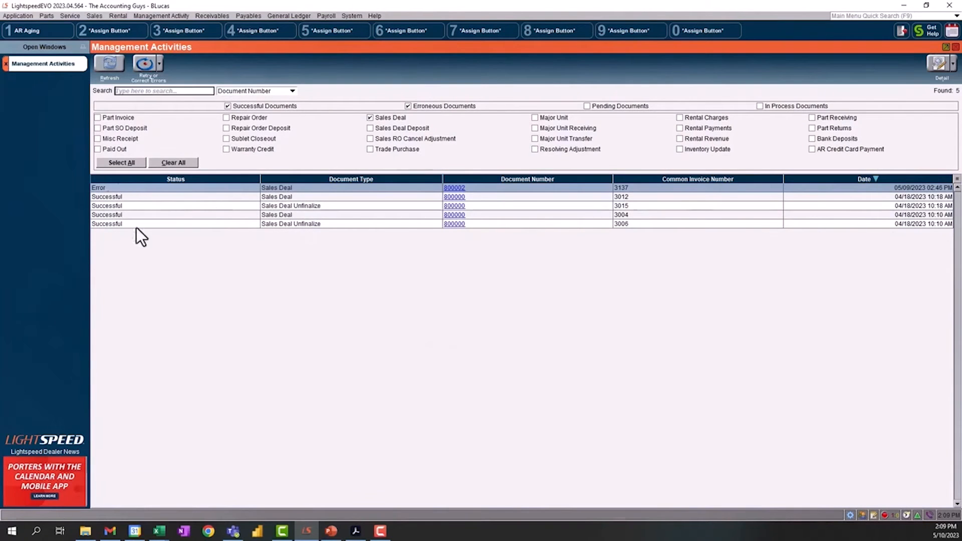
{"action": "mouse_move", "coordinate": [114, 199]}
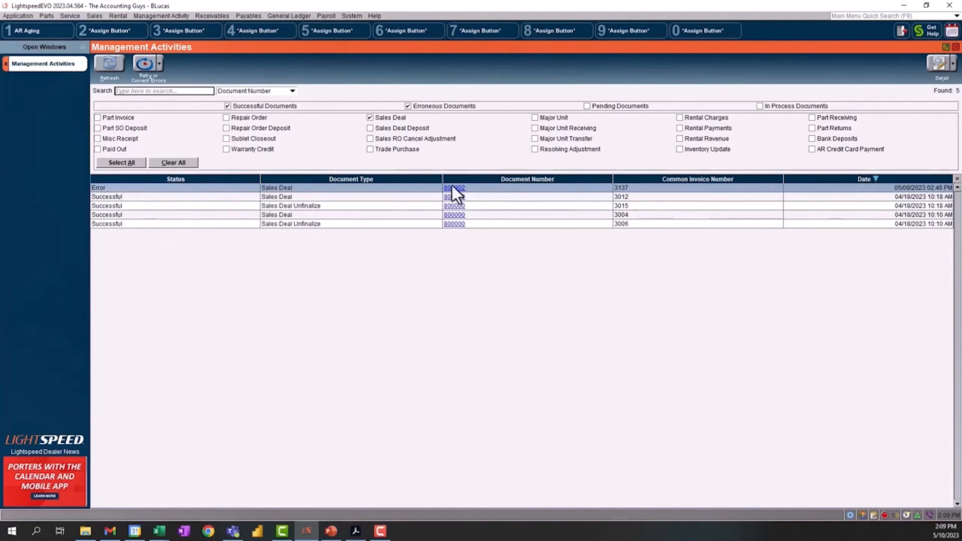
{"action": "mouse_move", "coordinate": [464, 200]}
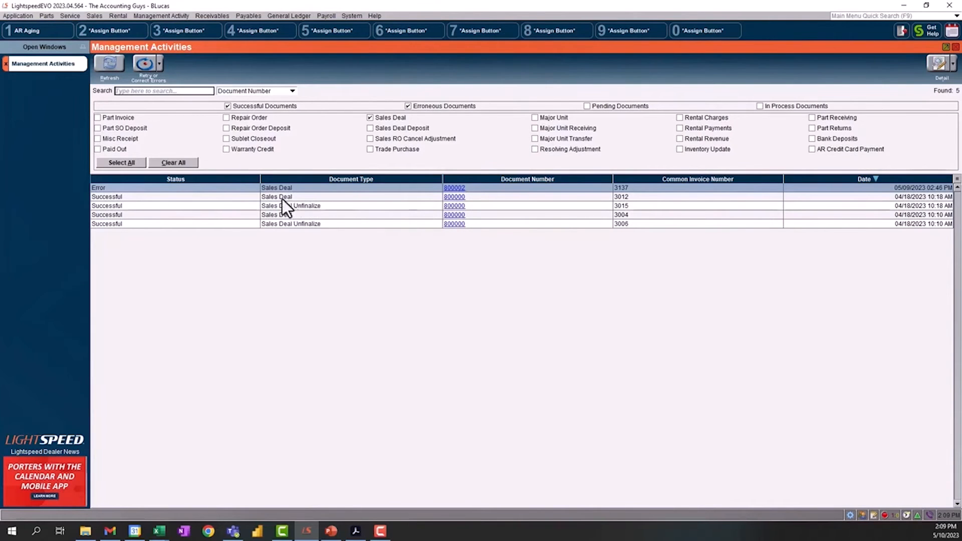
Step: Open the Sales Deal with invoice number 3012 to view its transaction summary
{"action": "left_click", "coordinate": [277, 196]}
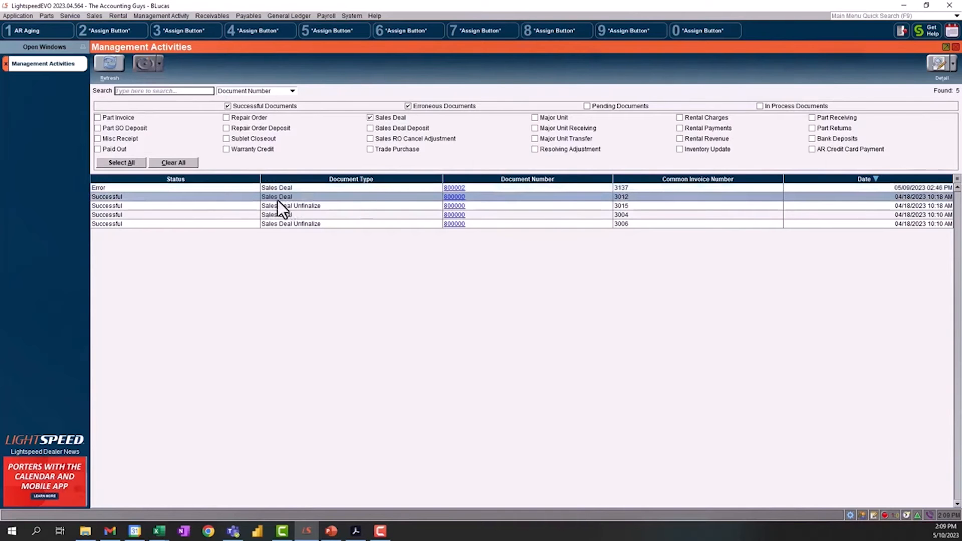
{"action": "left_click", "coordinate": [454, 197]}
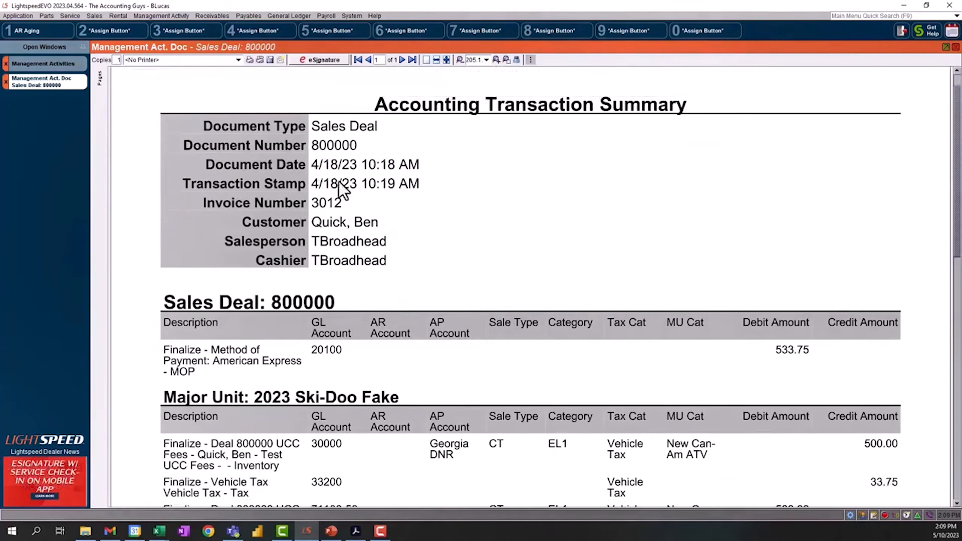
{"action": "double_click", "coordinate": [335, 164]}
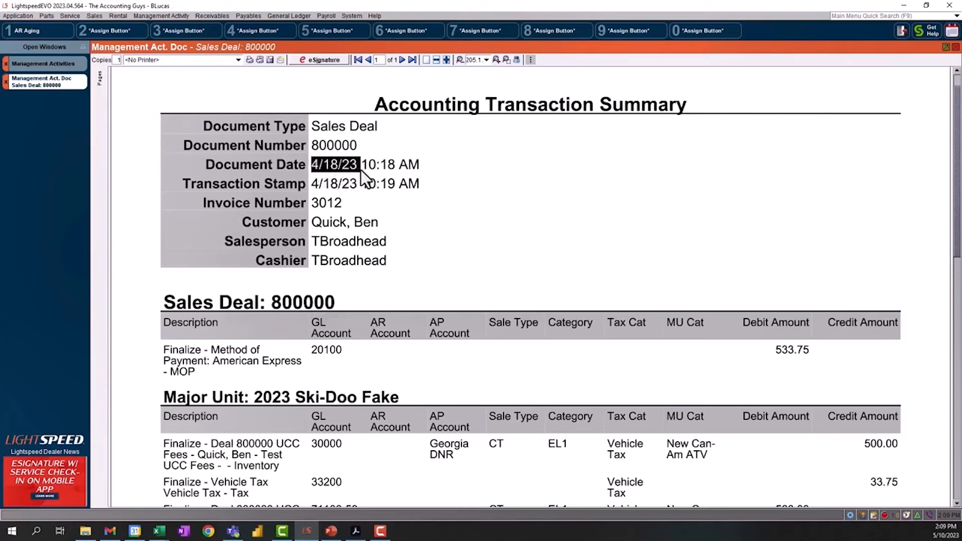
{"action": "mouse_move", "coordinate": [230, 193]}
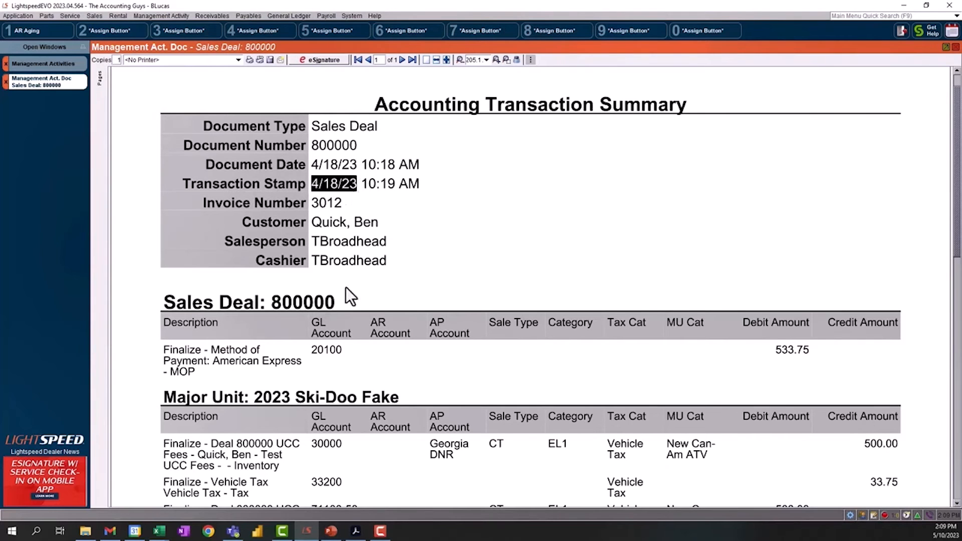
{"action": "scroll", "scroll_direction": "down", "scroll_amount": 3}
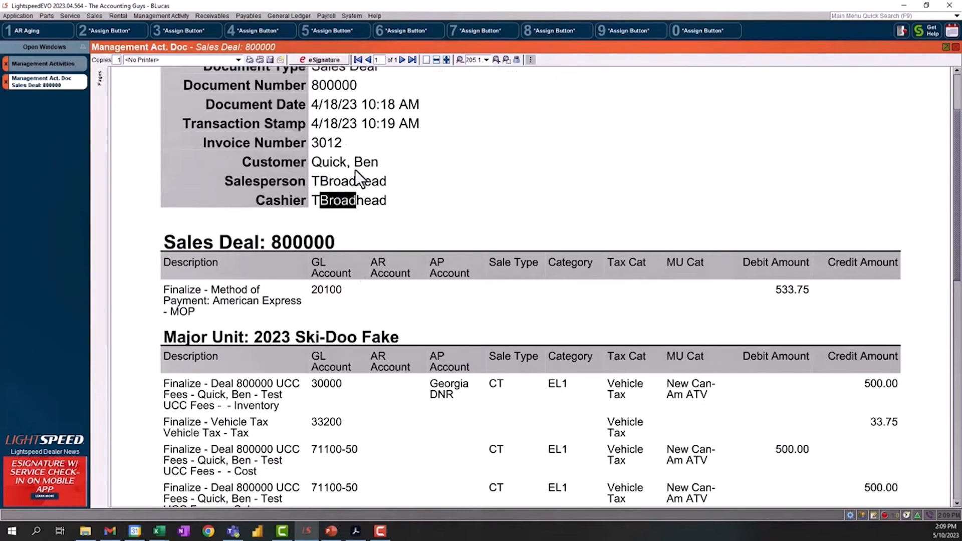
{"action": "scroll", "scroll_direction": "down", "scroll_amount": 3}
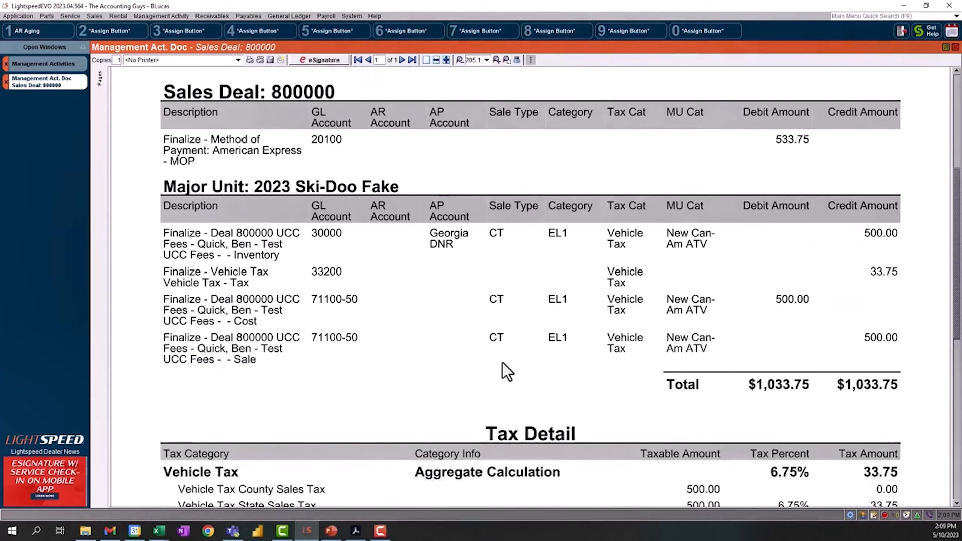
{"action": "mouse_move", "coordinate": [341, 347]}
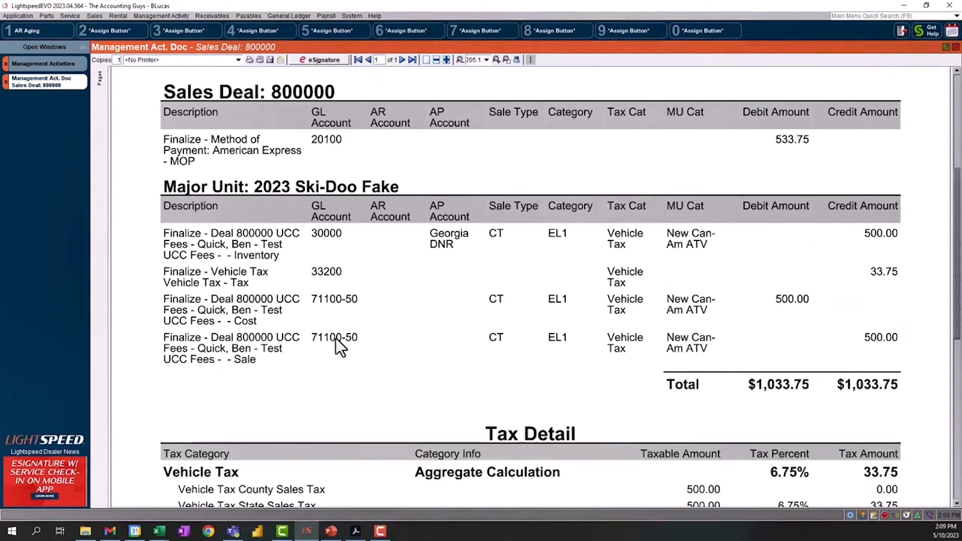
{"action": "mouse_move", "coordinate": [575, 165]}
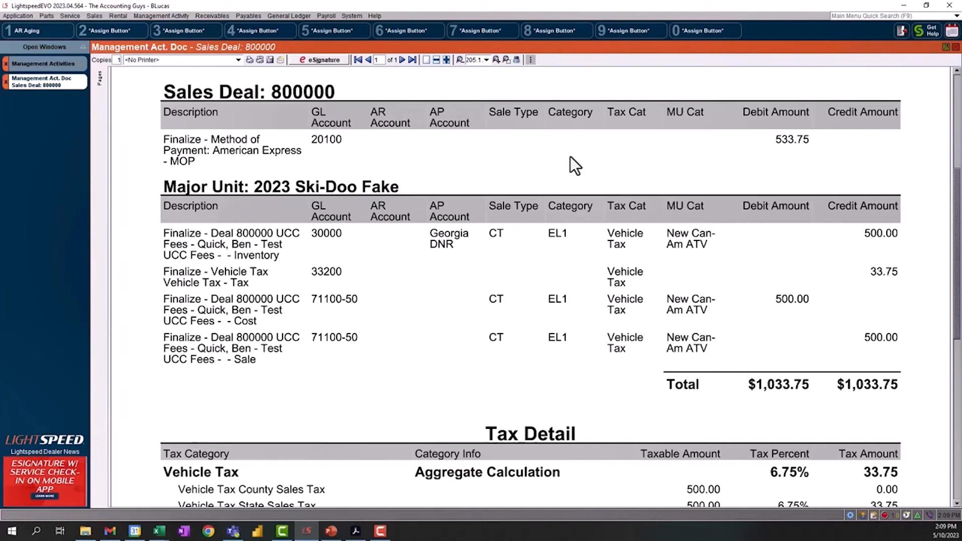
{"action": "mouse_move", "coordinate": [804, 329]}
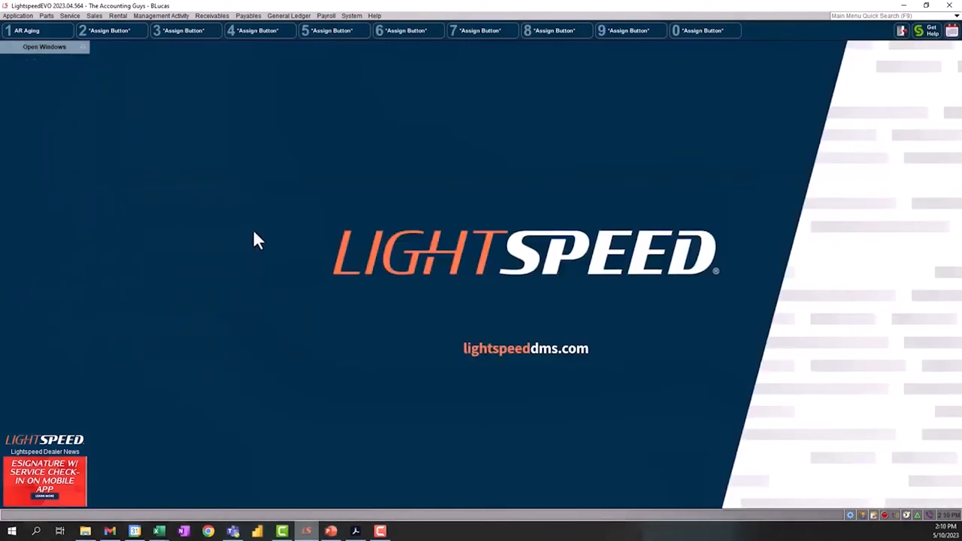
{"action": "mouse_move", "coordinate": [257, 164]}
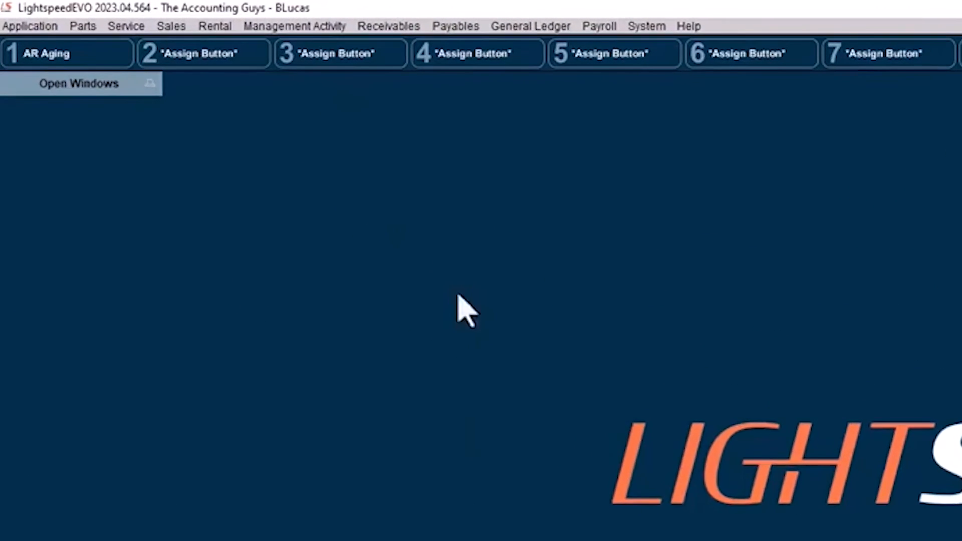
Step: Bring up a blank Customer Memo form from the Receivables functions
{"action": "left_click", "coordinate": [388, 26]}
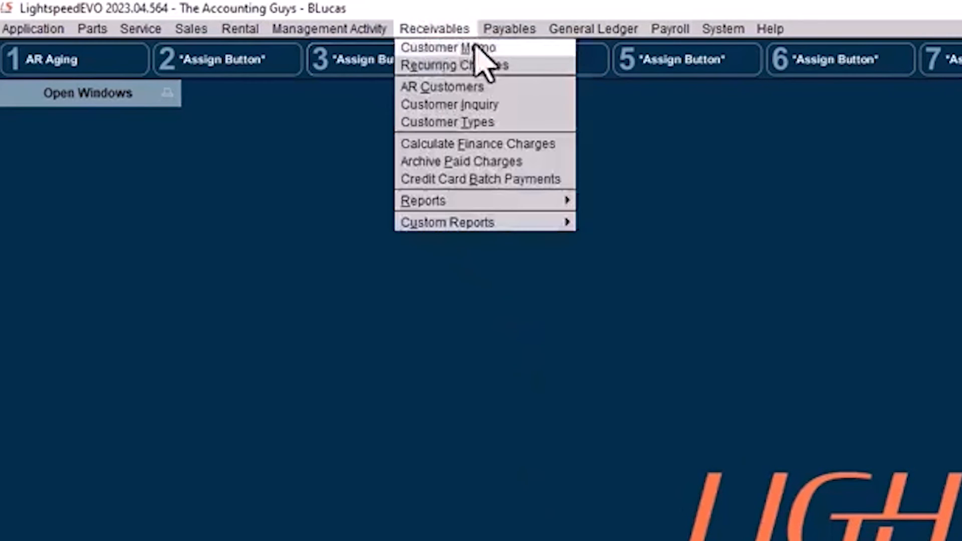
{"action": "mouse_move", "coordinate": [472, 66]}
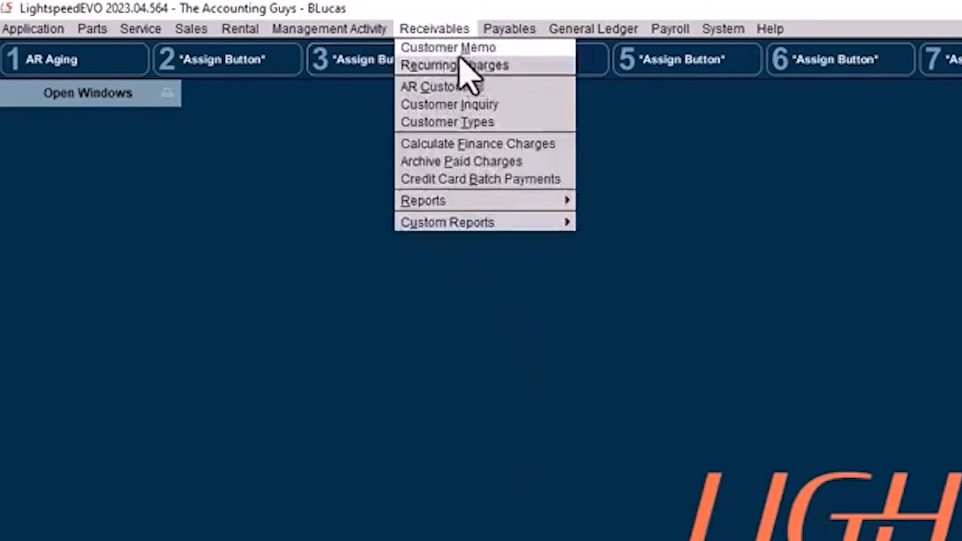
{"action": "mouse_move", "coordinate": [420, 95]}
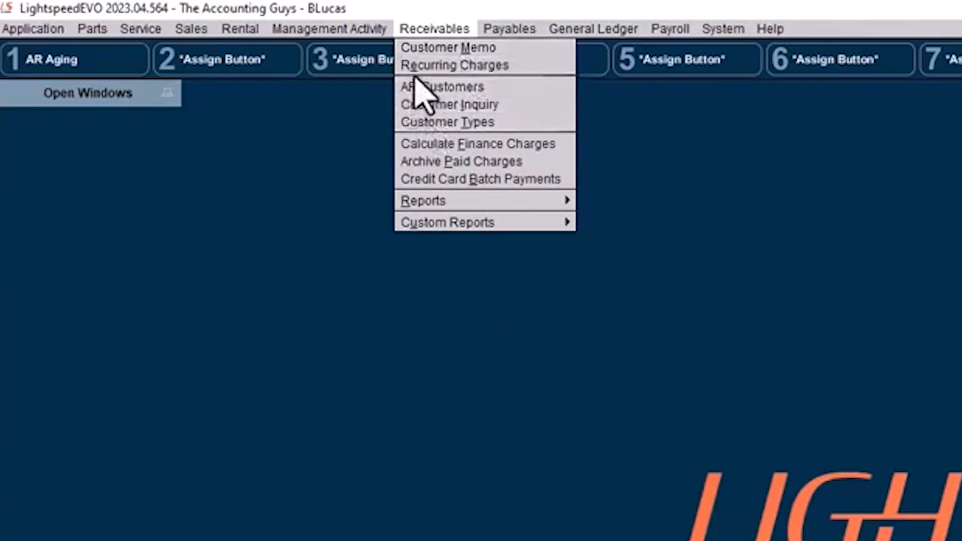
{"action": "mouse_move", "coordinate": [472, 161]}
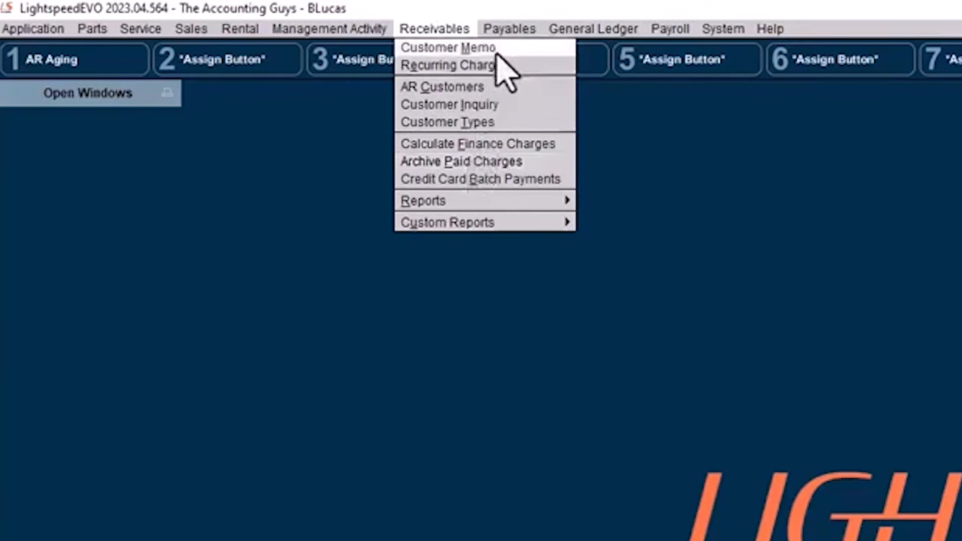
{"action": "left_click", "coordinate": [447, 48]}
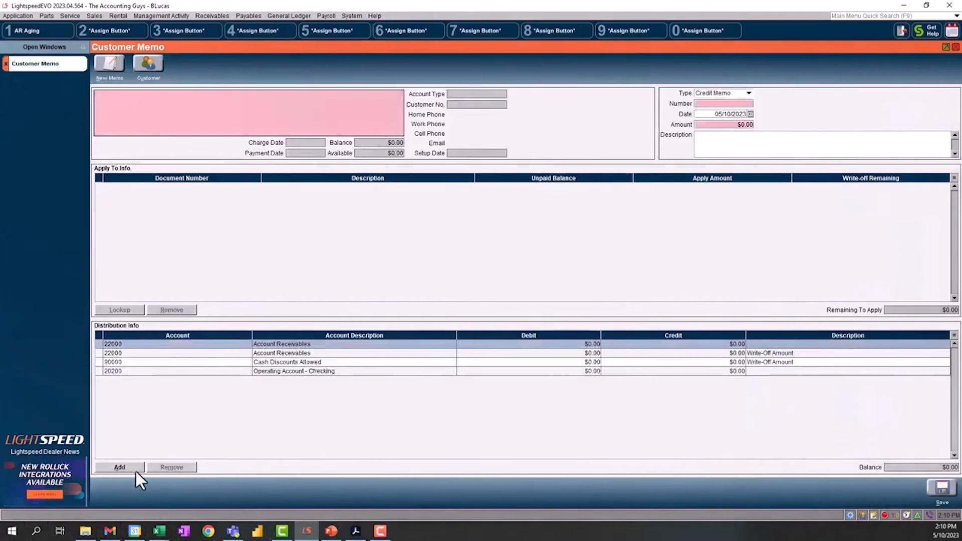
{"action": "mouse_move", "coordinate": [384, 306]}
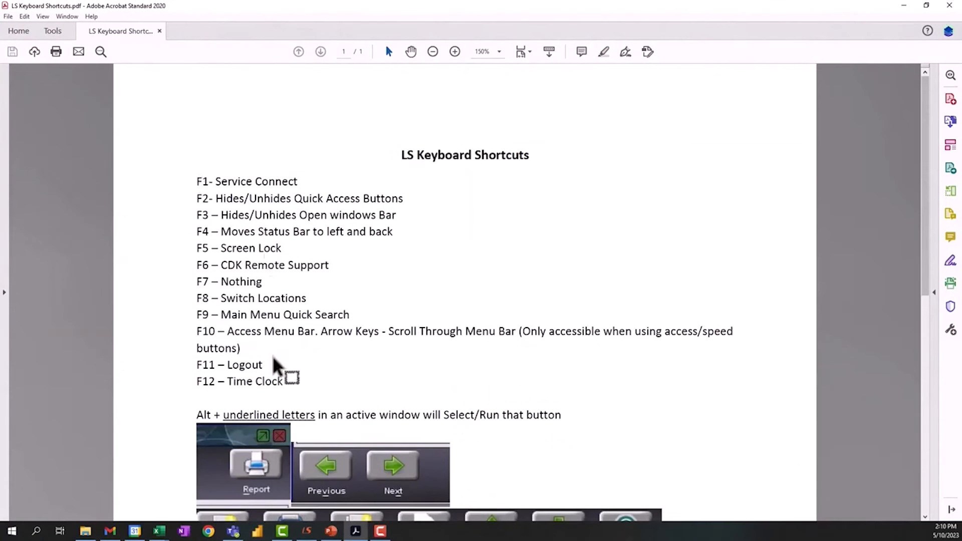
Step: Scroll through the LS Keyboard Shortcuts PDF and return to LightspeedEVO
{"action": "scroll", "scroll_direction": "down", "scroll_amount": 3}
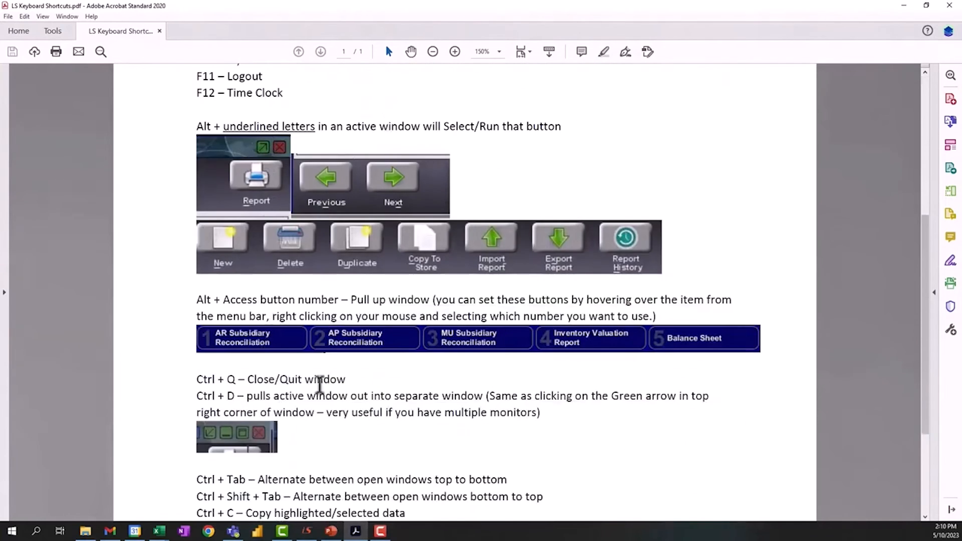
{"action": "scroll", "scroll_direction": "down", "scroll_amount": 3}
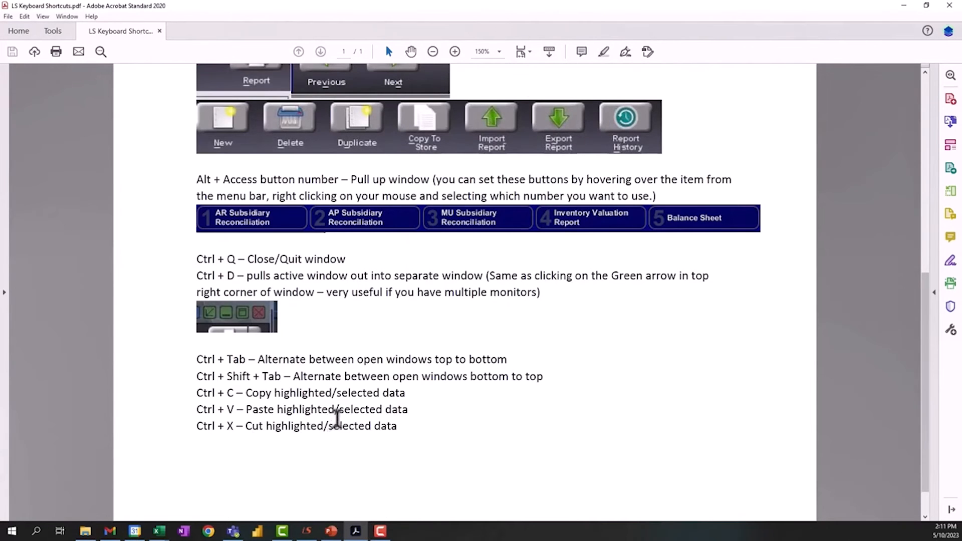
{"action": "mouse_move", "coordinate": [433, 264]}
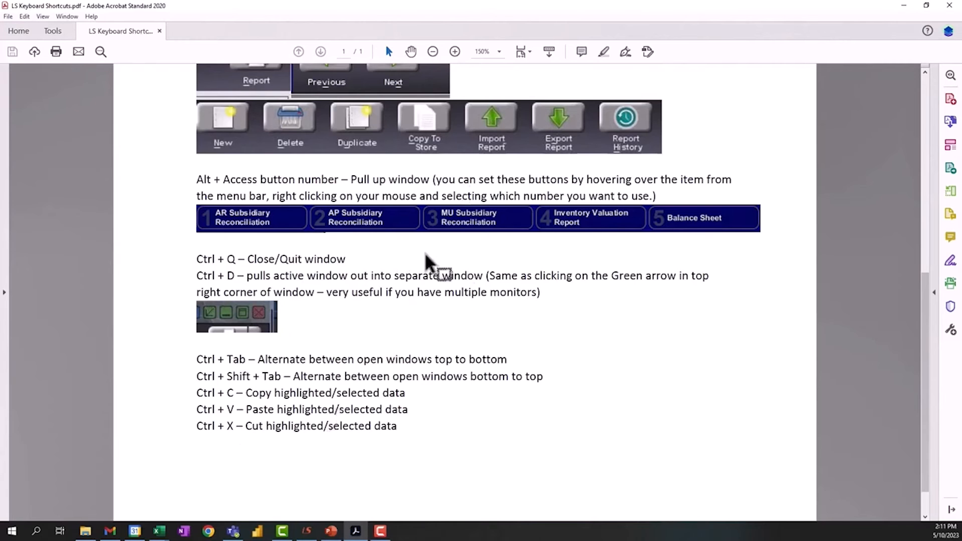
{"action": "mouse_move", "coordinate": [570, 15]}
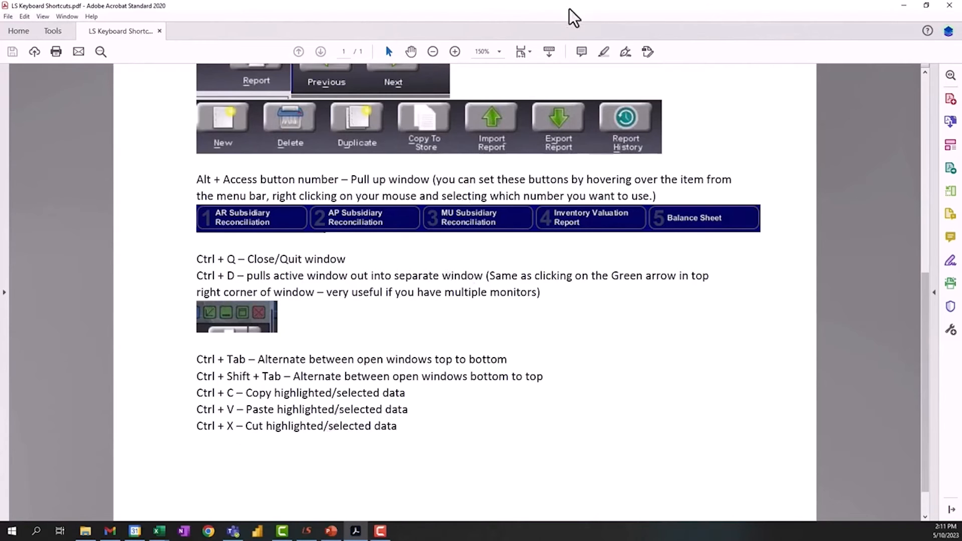
{"action": "scroll", "scroll_direction": "up", "scroll_amount": 3}
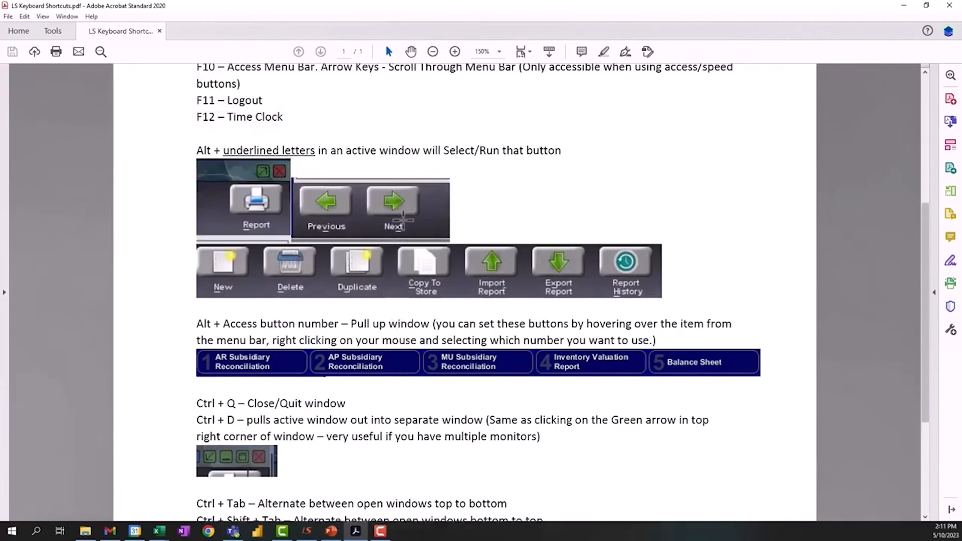
{"action": "left_click", "coordinate": [306, 531]}
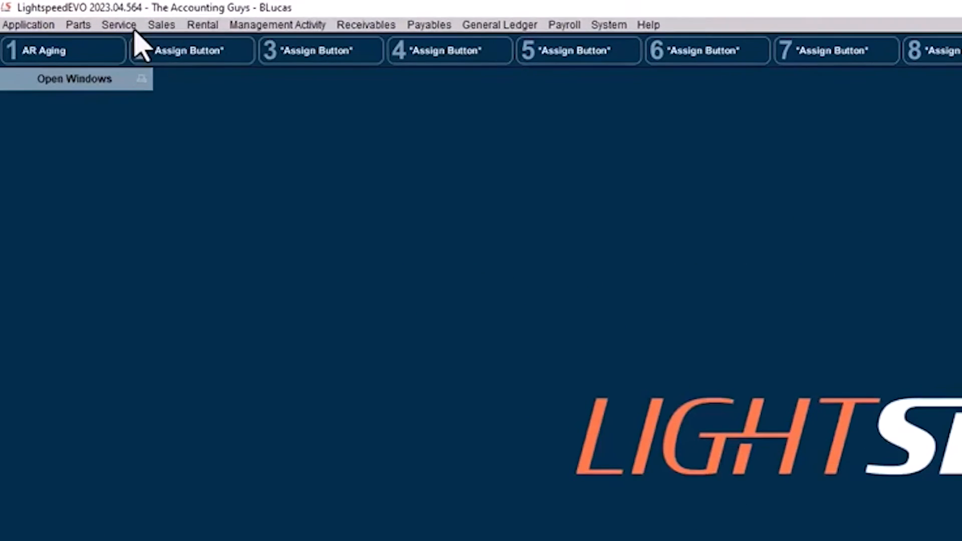
Step: Show Estimates & Repair Orders from Service and suppress the full-text search tip
{"action": "left_click", "coordinate": [118, 24]}
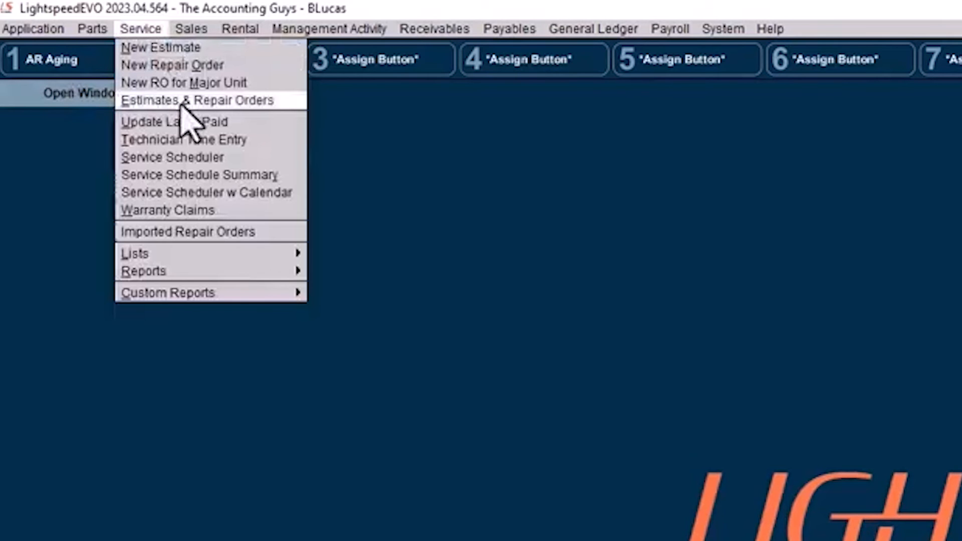
{"action": "left_click", "coordinate": [196, 100]}
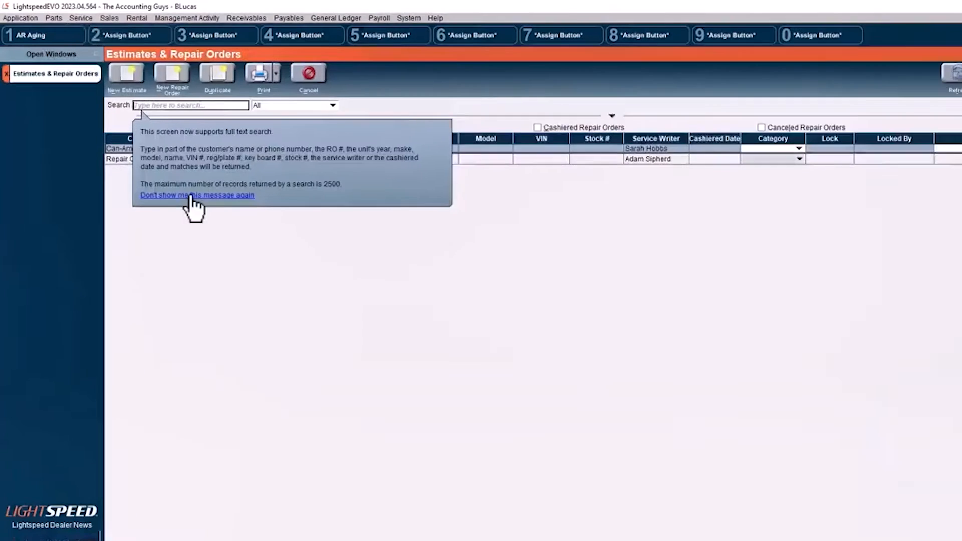
{"action": "left_click", "coordinate": [196, 196]}
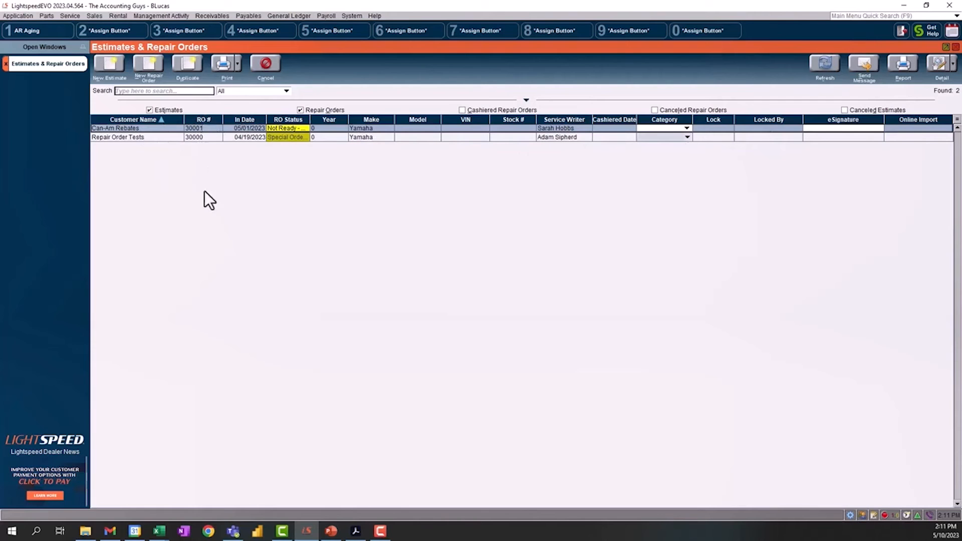
{"action": "mouse_move", "coordinate": [730, 173]}
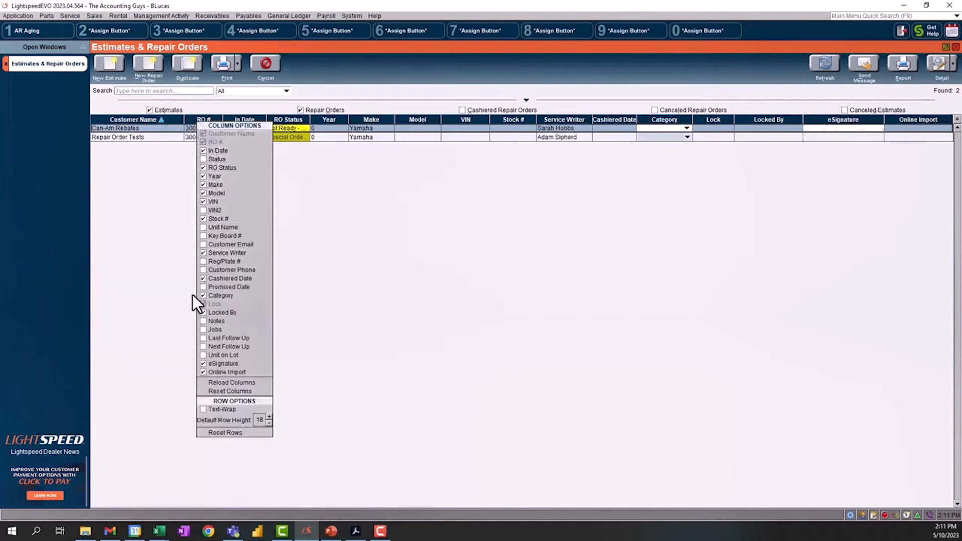
Step: Hide Service Writer, Category and eSignature columns and show Notes and Customer Email
{"action": "left_click", "coordinate": [203, 313]}
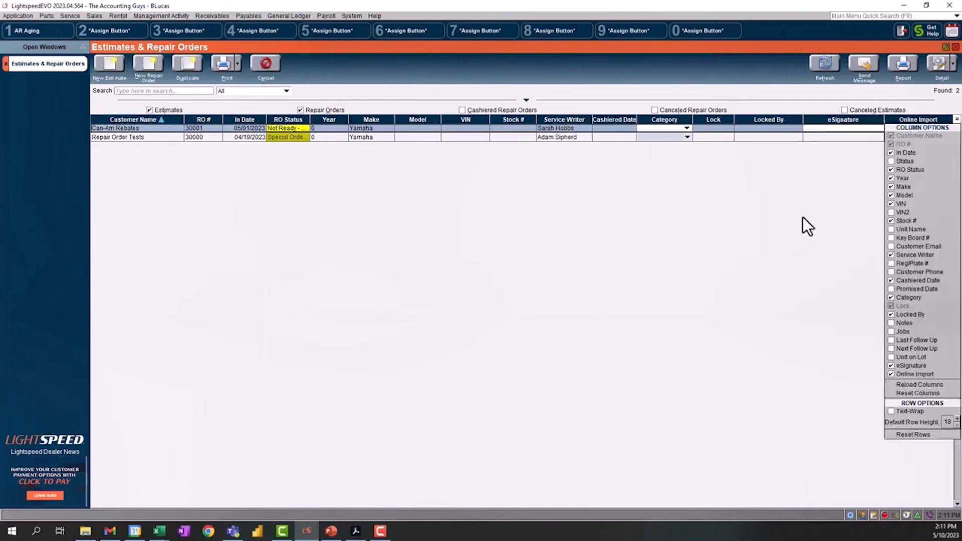
{"action": "mouse_move", "coordinate": [572, 160]}
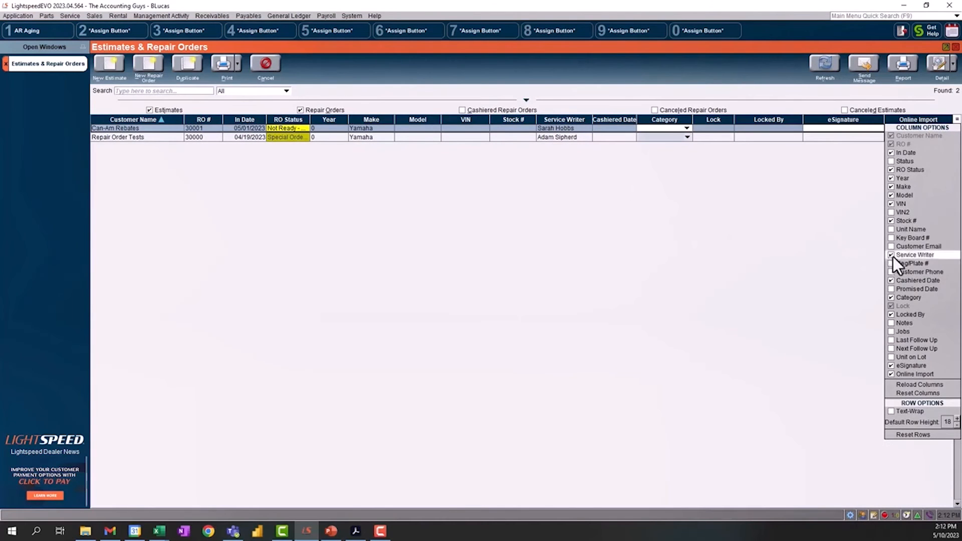
{"action": "left_click", "coordinate": [891, 254]}
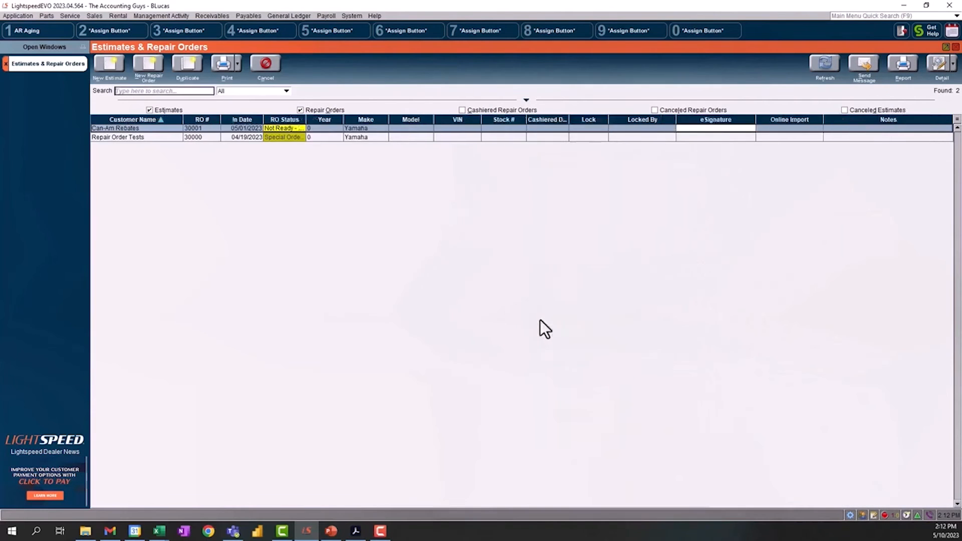
{"action": "right_click", "coordinate": [589, 119]}
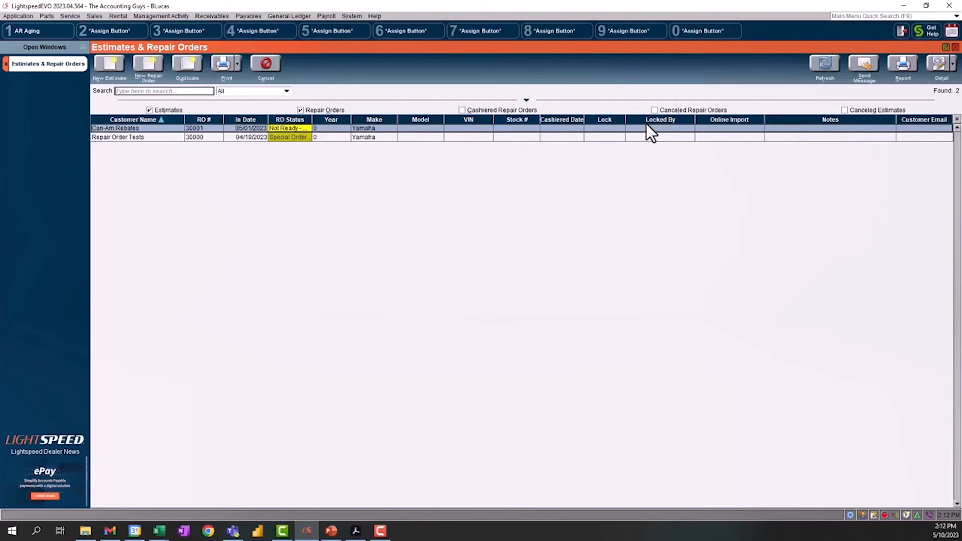
{"action": "mouse_move", "coordinate": [555, 135]}
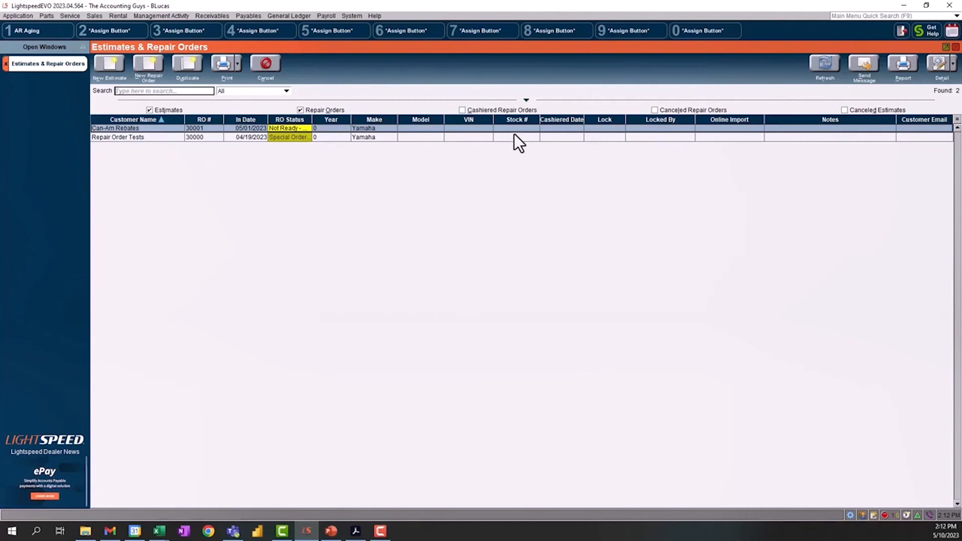
{"action": "mouse_move", "coordinate": [491, 164]}
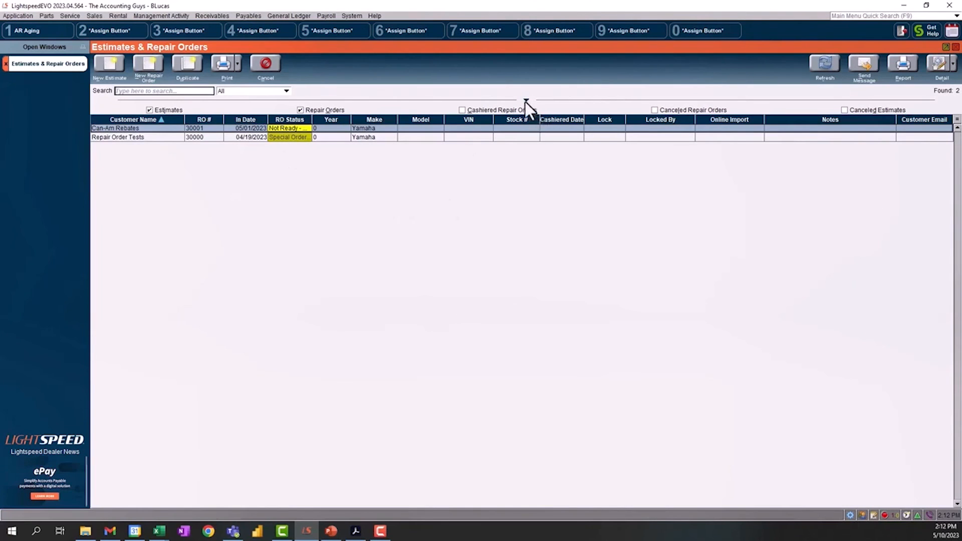
{"action": "mouse_move", "coordinate": [625, 132]}
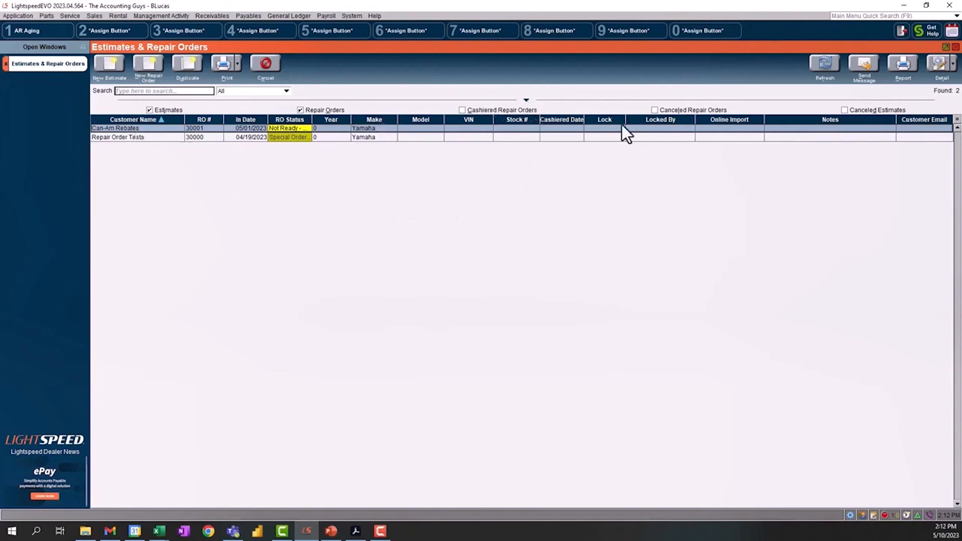
{"action": "mouse_move", "coordinate": [526, 109]}
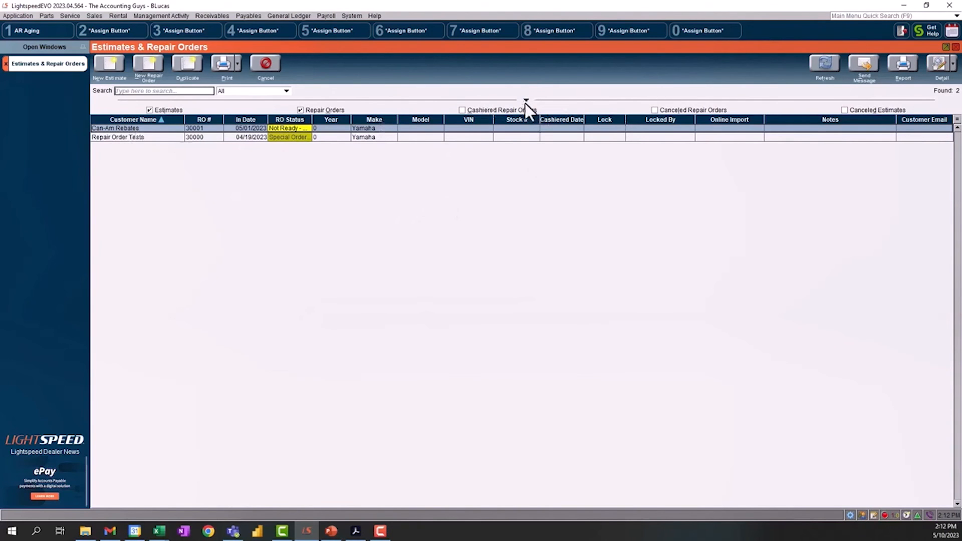
{"action": "mouse_move", "coordinate": [533, 104]}
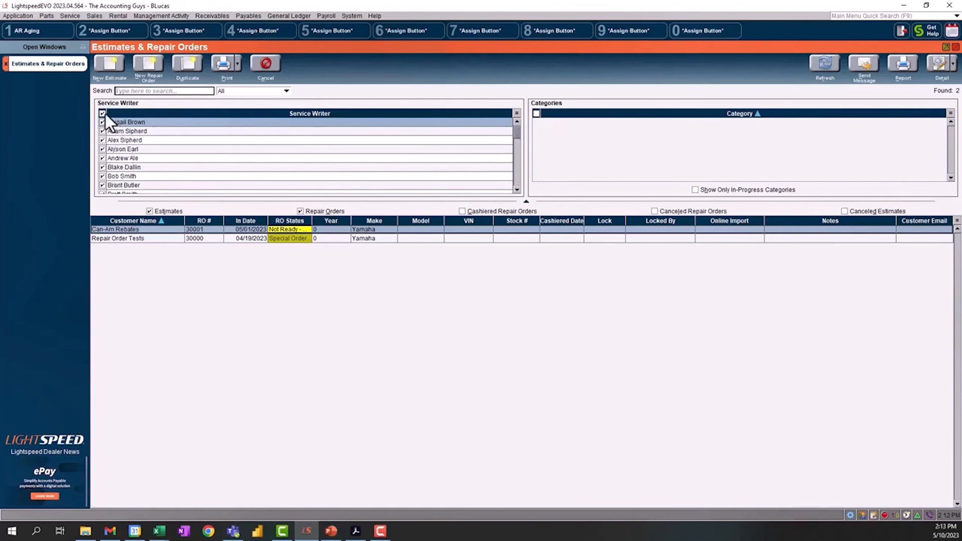
Step: Expand the Service Writer and Categories filter panels above the repair order list
{"action": "left_click", "coordinate": [94, 15]}
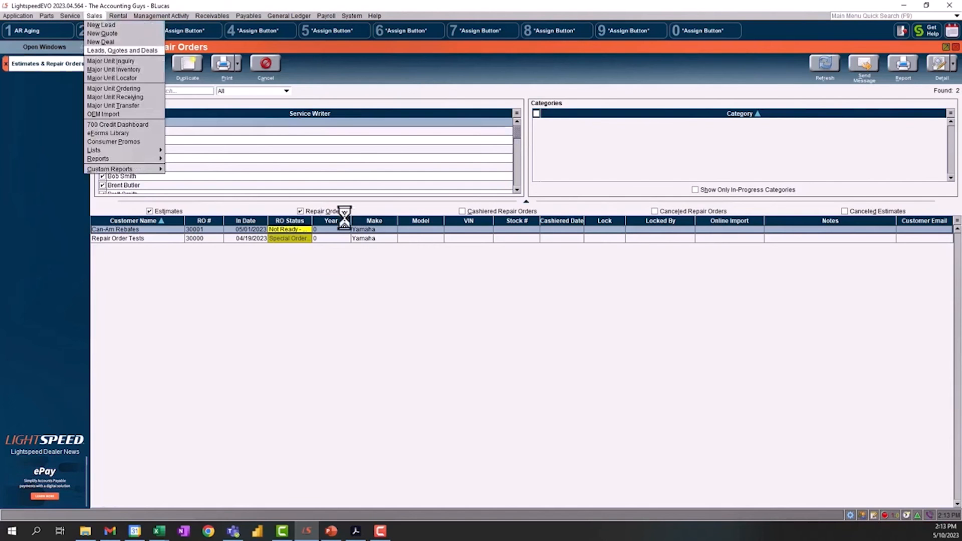
Step: Show the Leads, Quotes & Deals list via Sales in the menu bar
{"action": "left_click", "coordinate": [123, 50]}
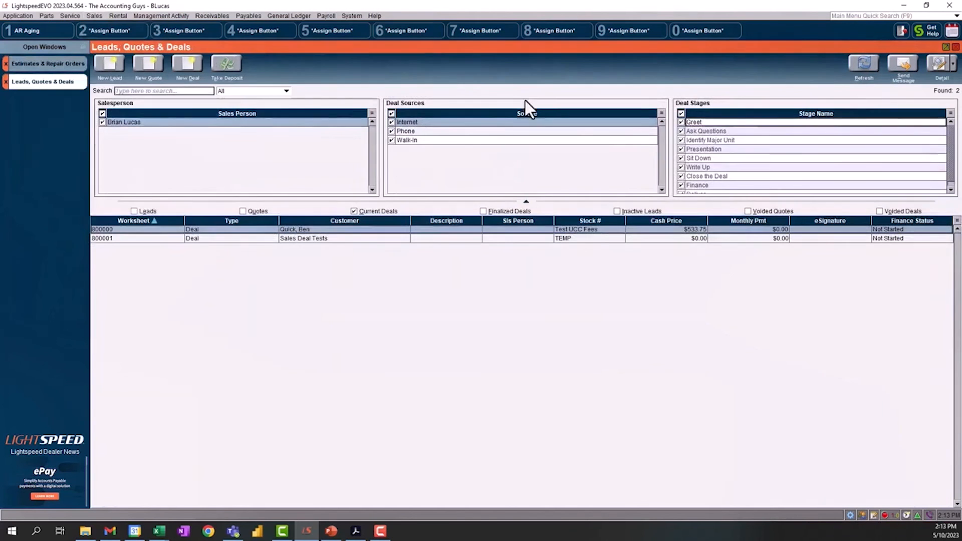
{"action": "mouse_move", "coordinate": [873, 195]}
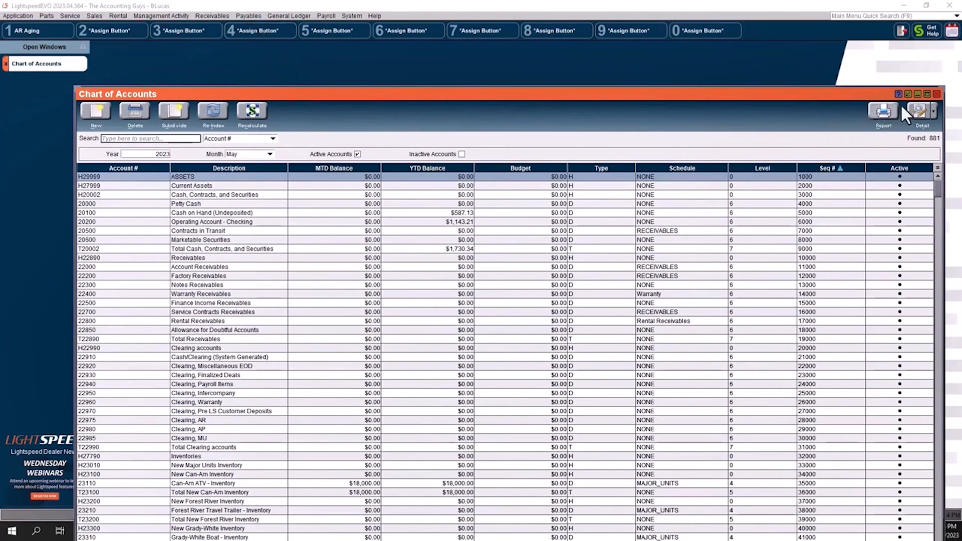
{"action": "mouse_move", "coordinate": [425, 110]}
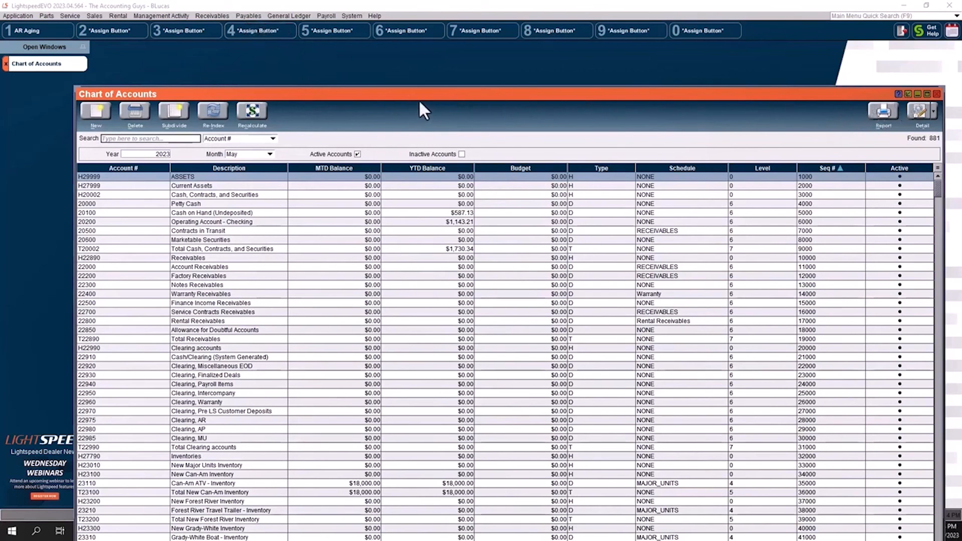
{"action": "mouse_move", "coordinate": [914, 105]}
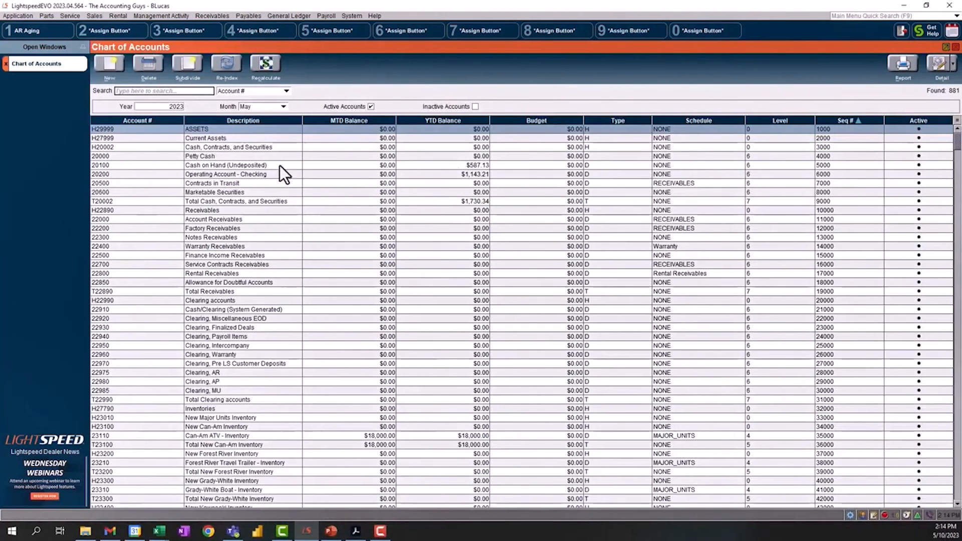
{"action": "mouse_move", "coordinate": [130, 139]}
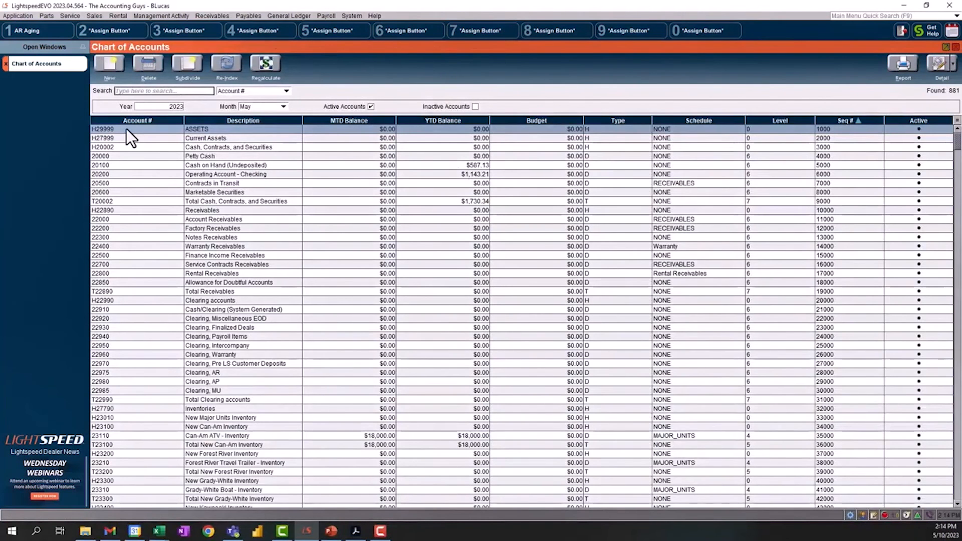